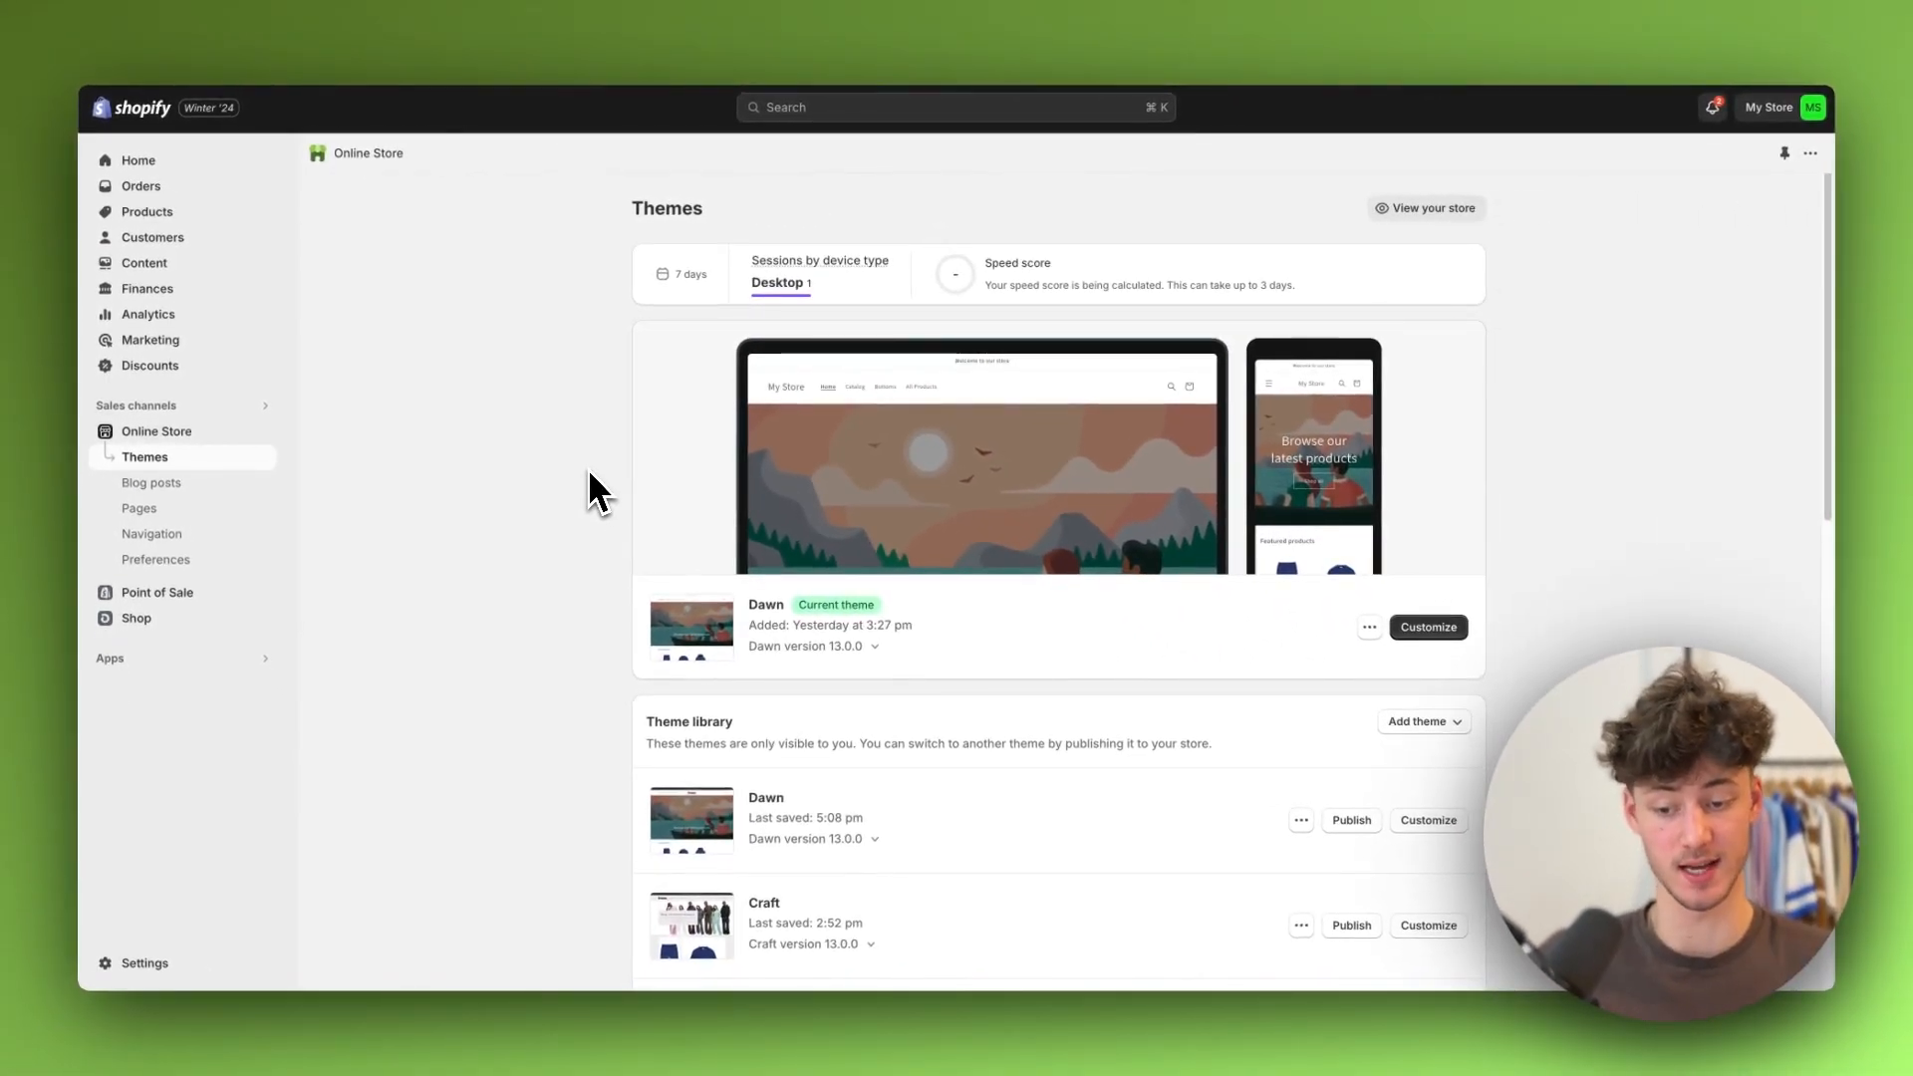
mouse_move(537, 592)
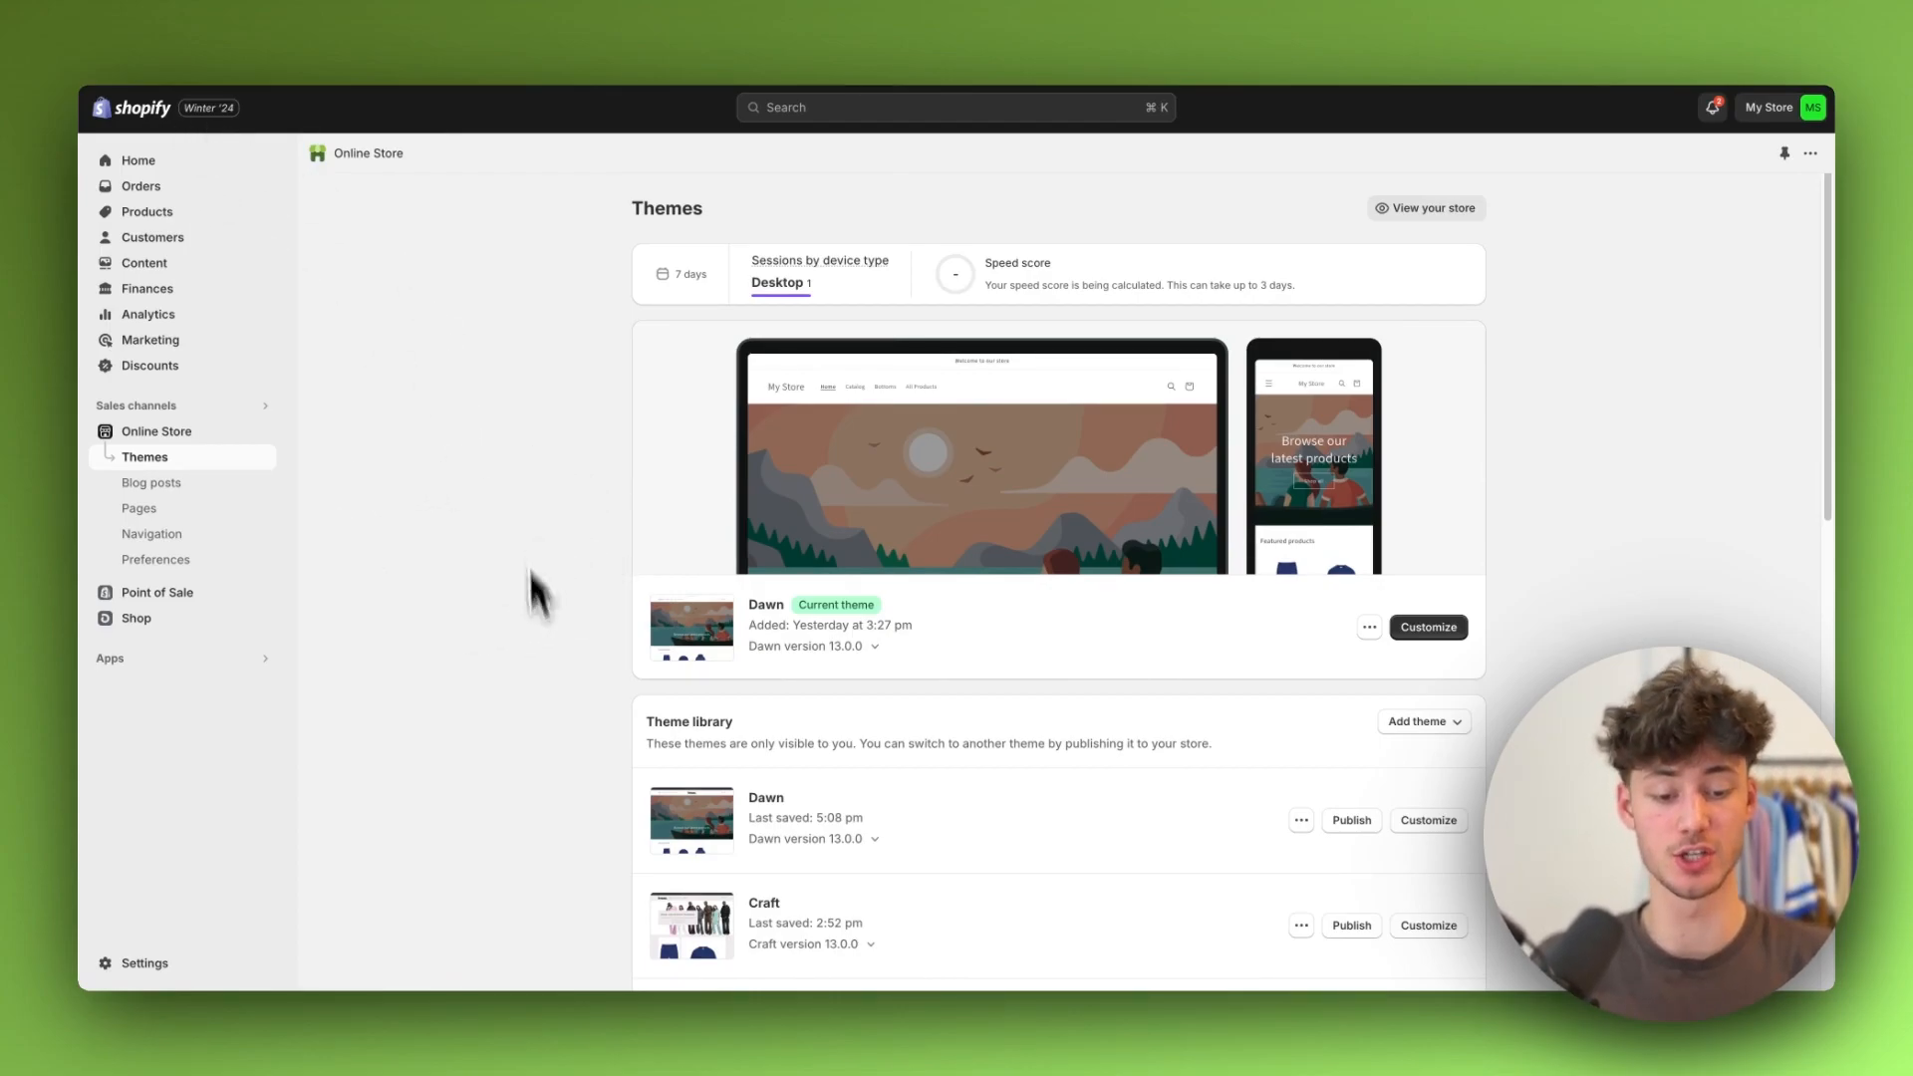
Step: Open the live Dawn theme in the theme editor
left_click(1427, 626)
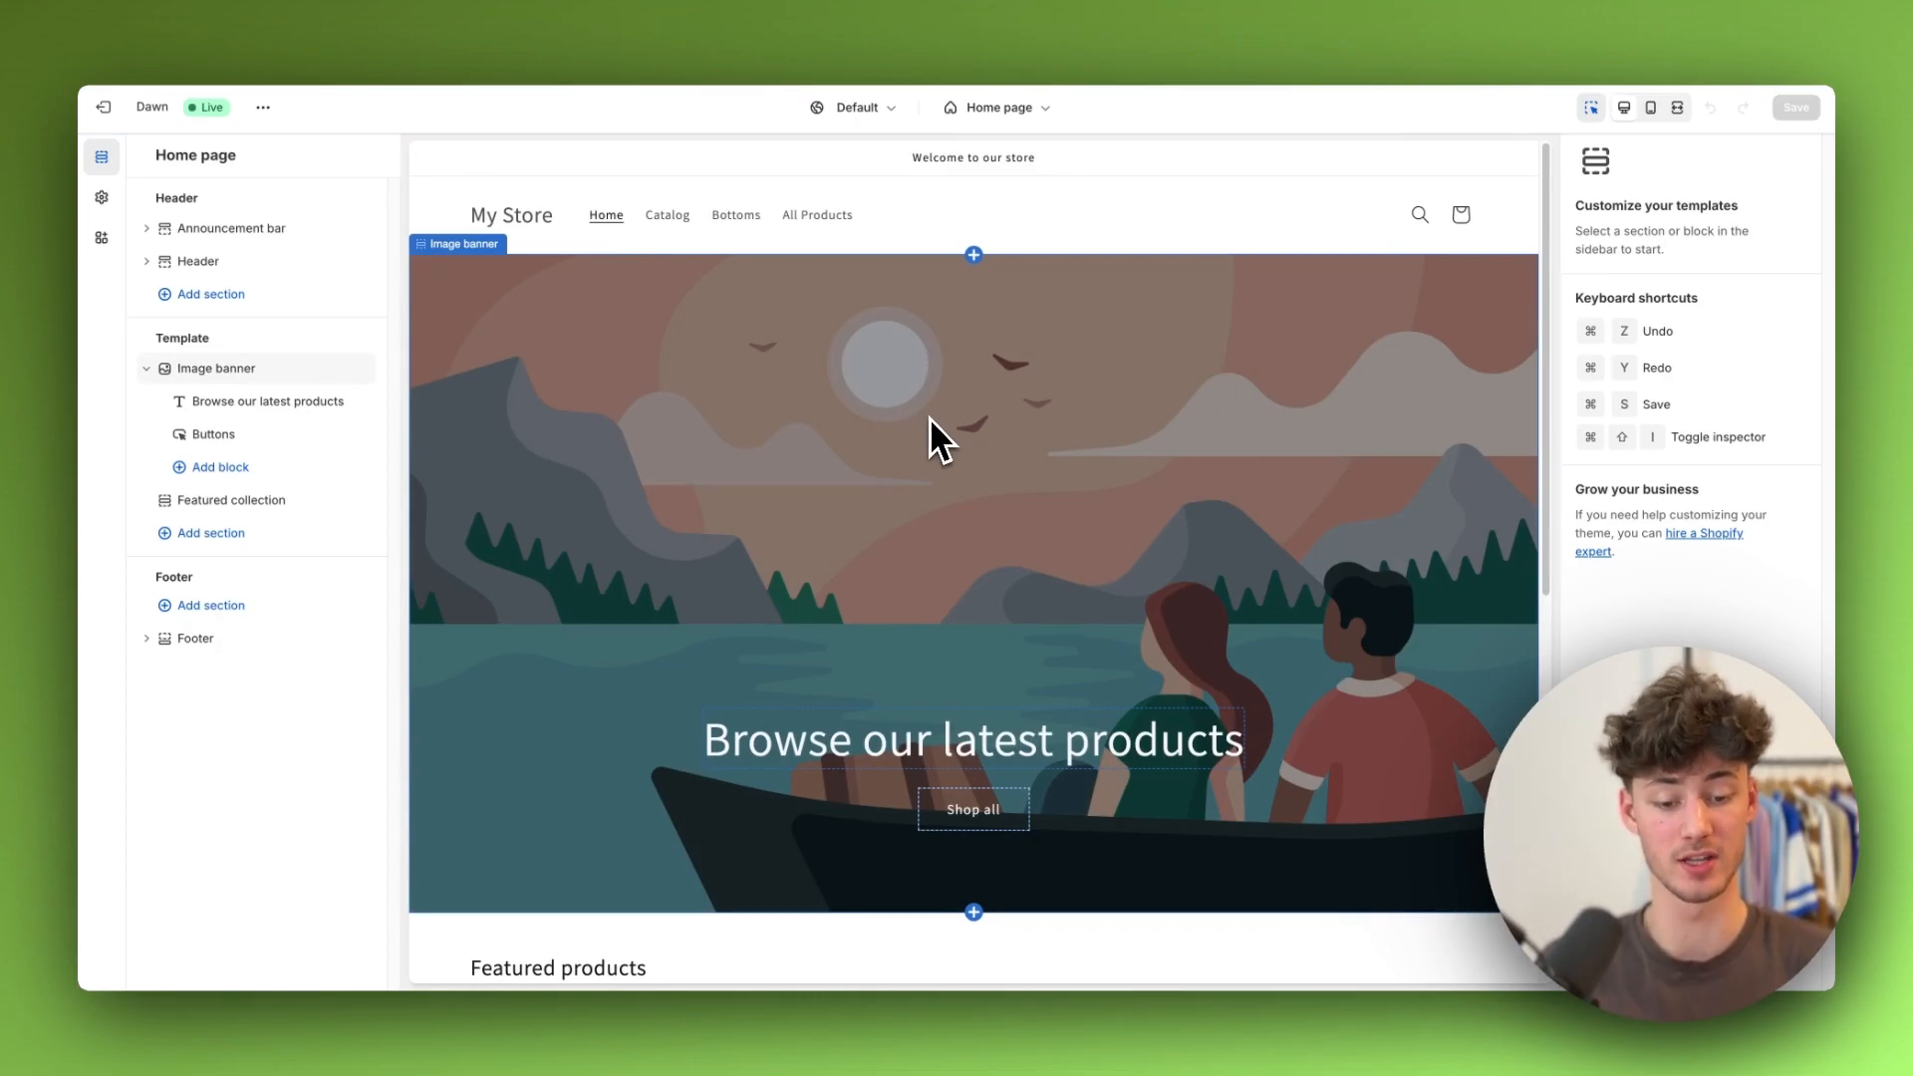
Step: Change the image banner heading to 'Welcome to our store'
scroll("down", 3)
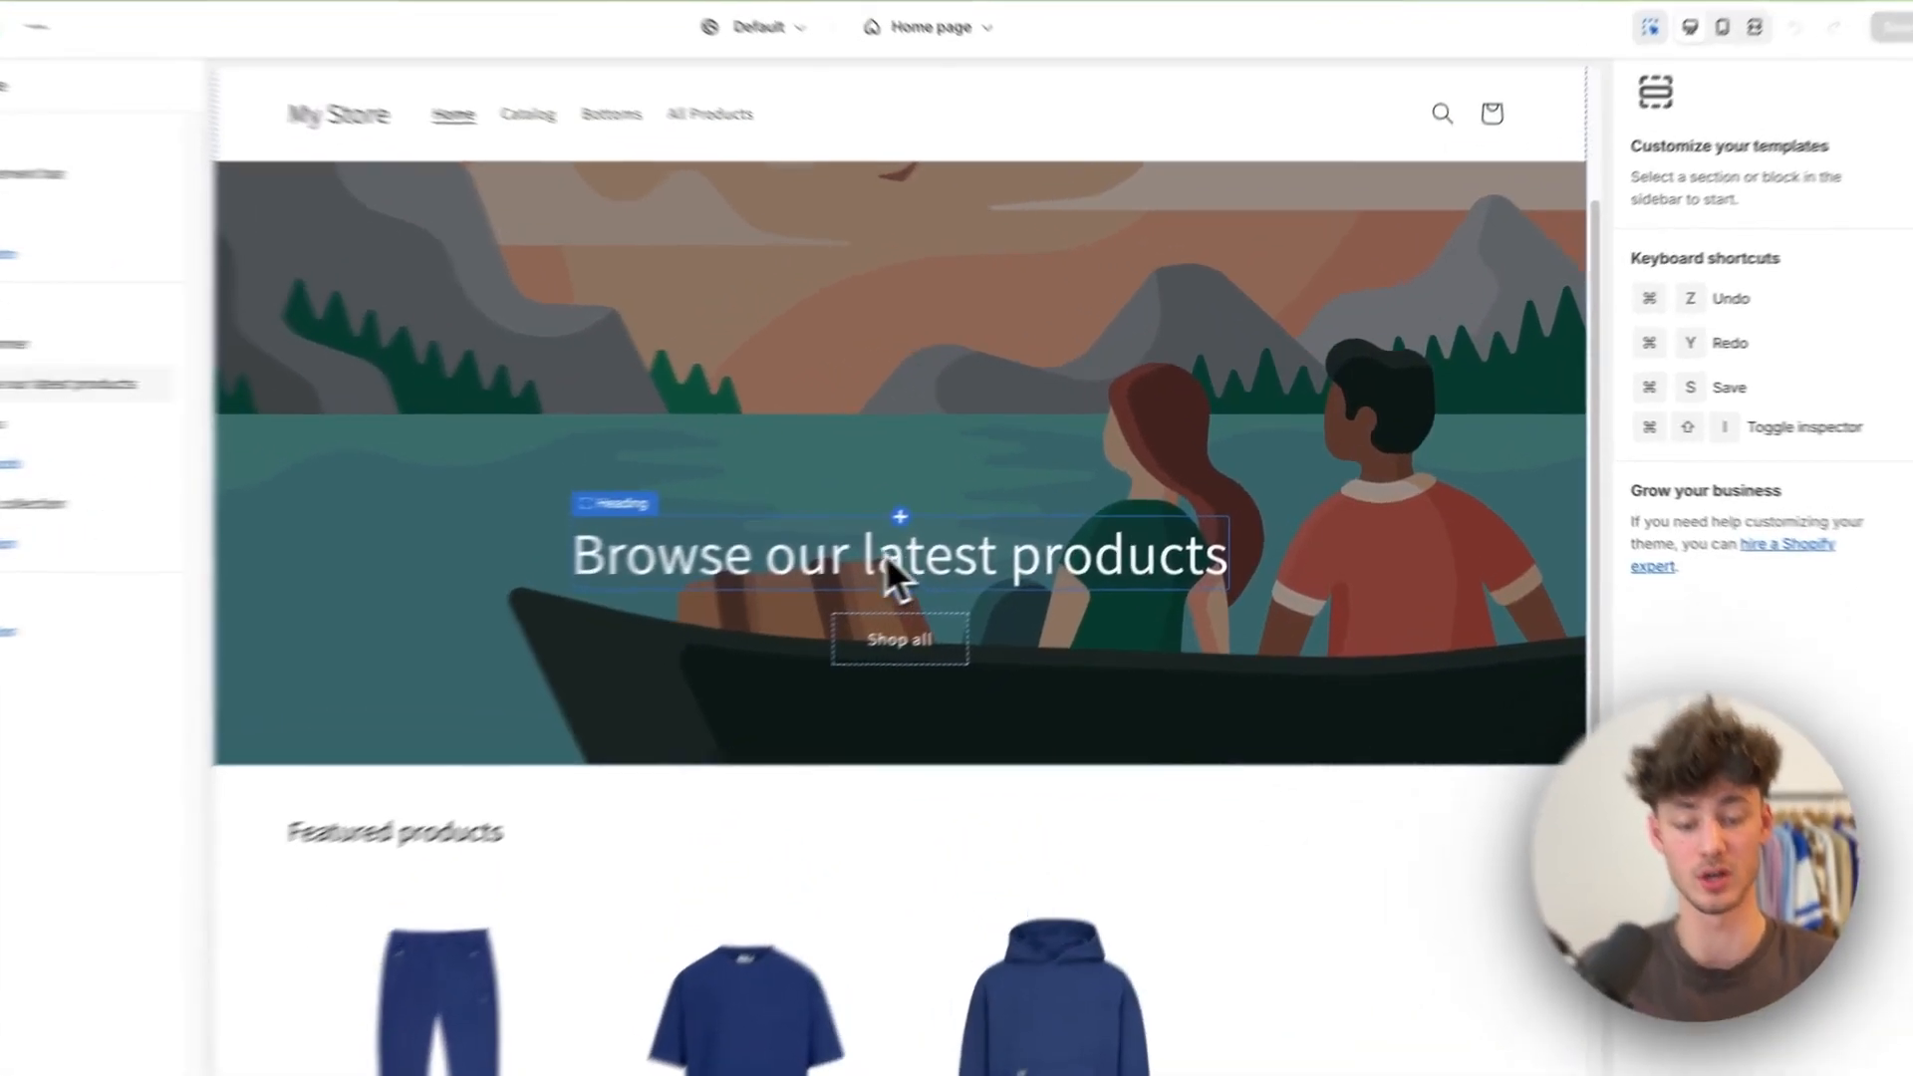
left_click(899, 554)
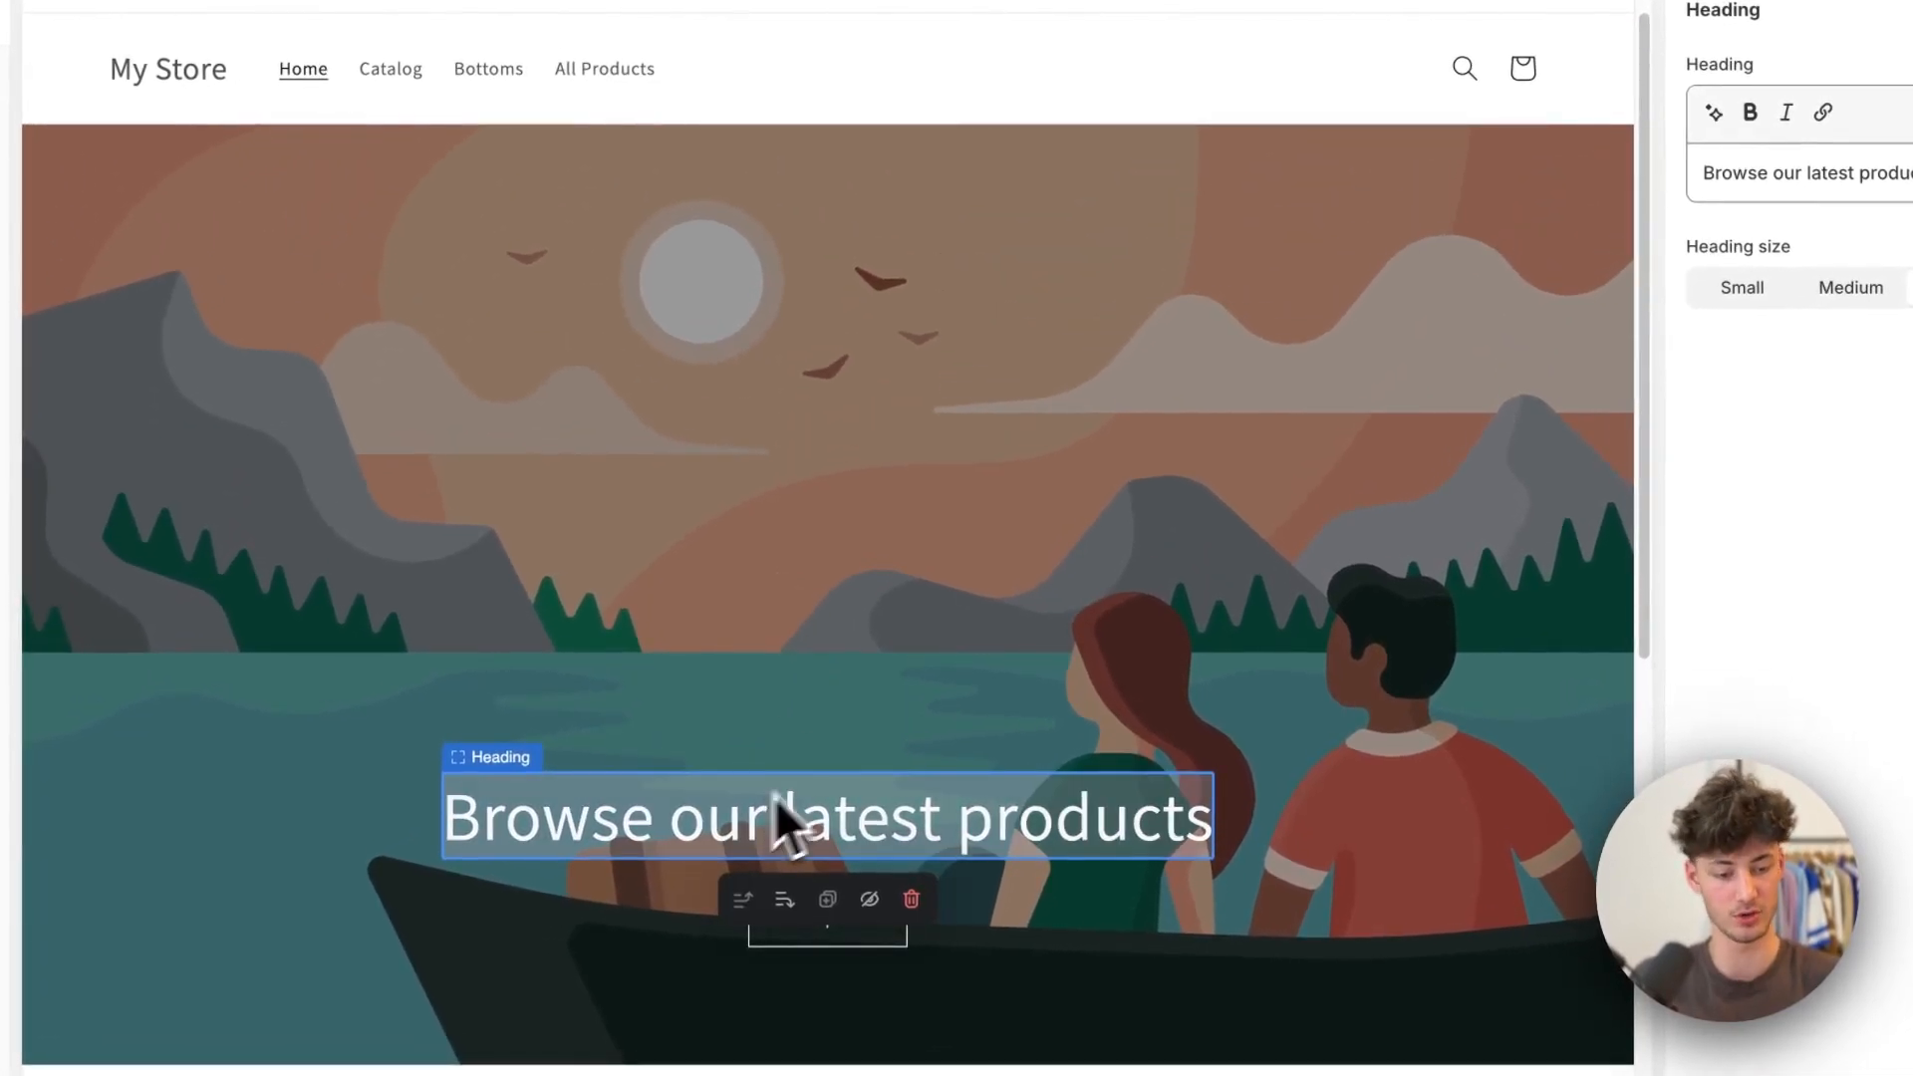
type("Welcome to our store")
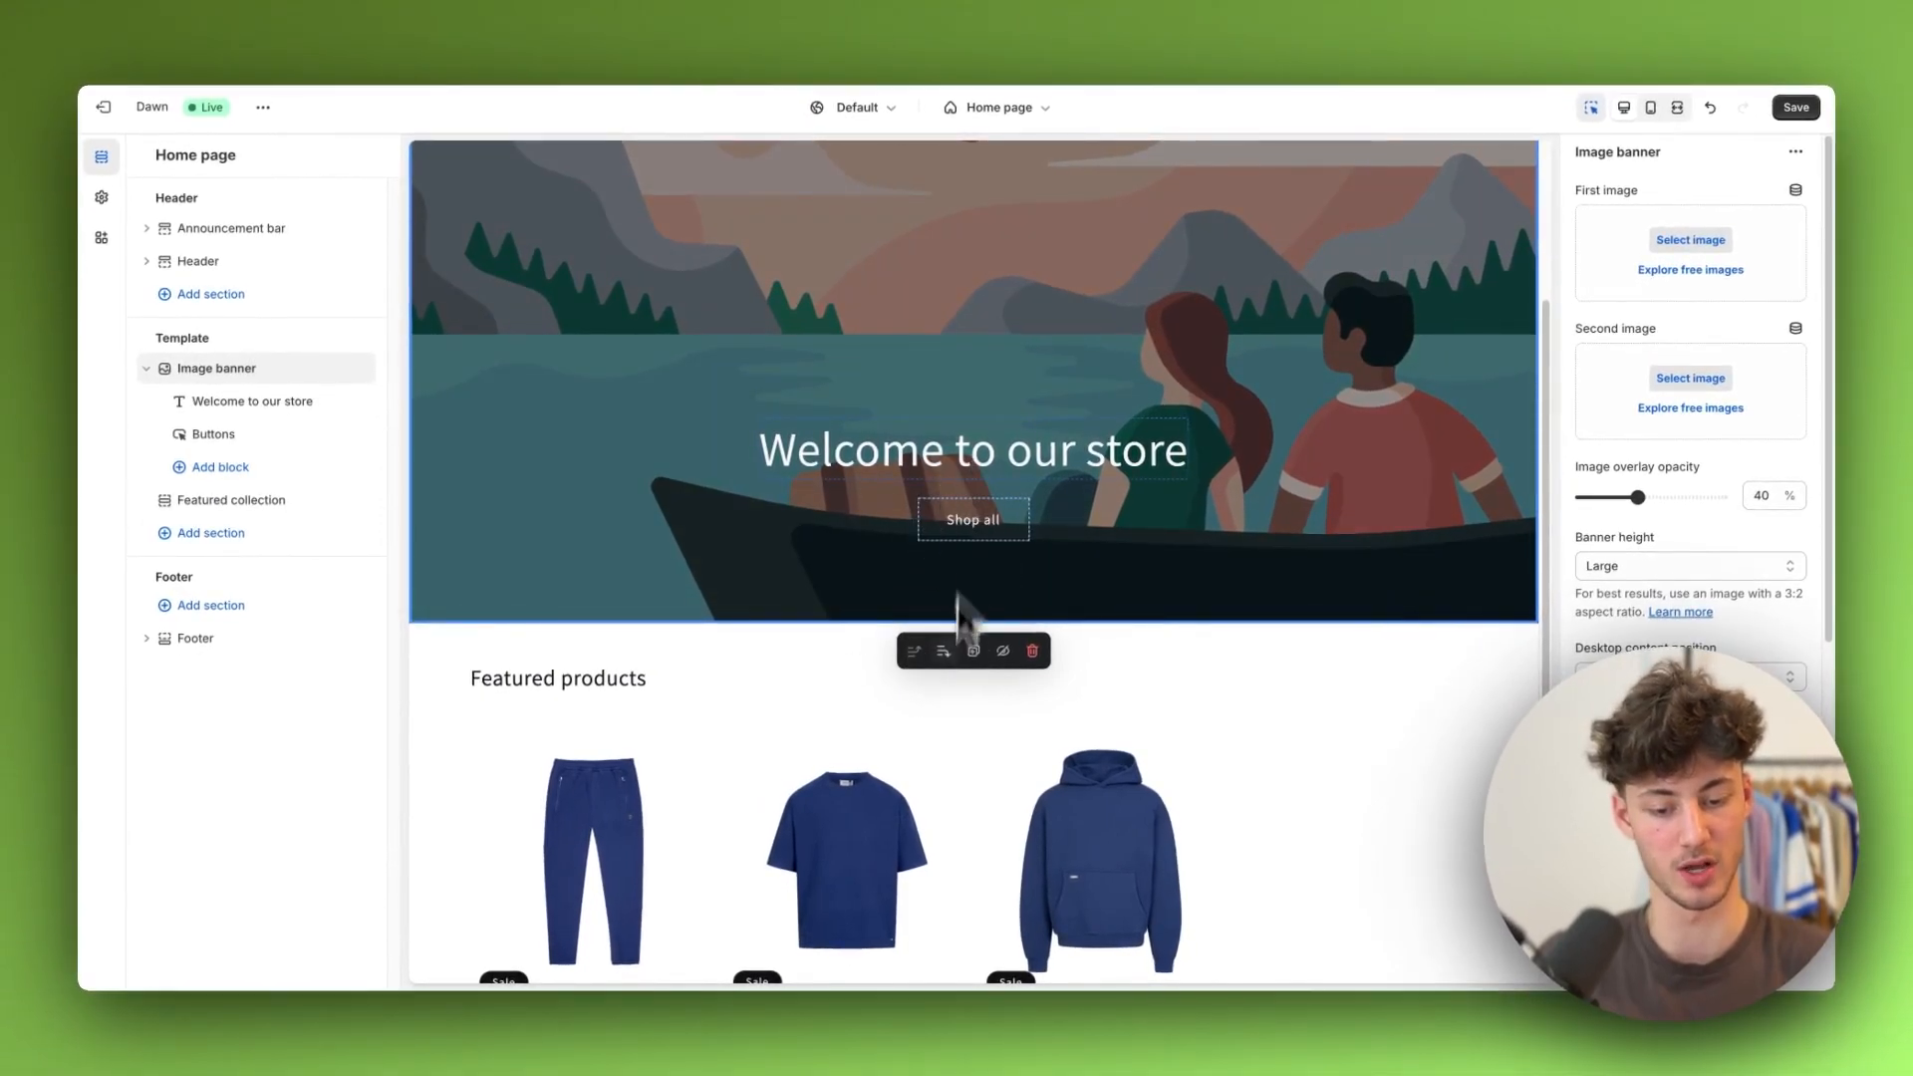
scroll("down", 3)
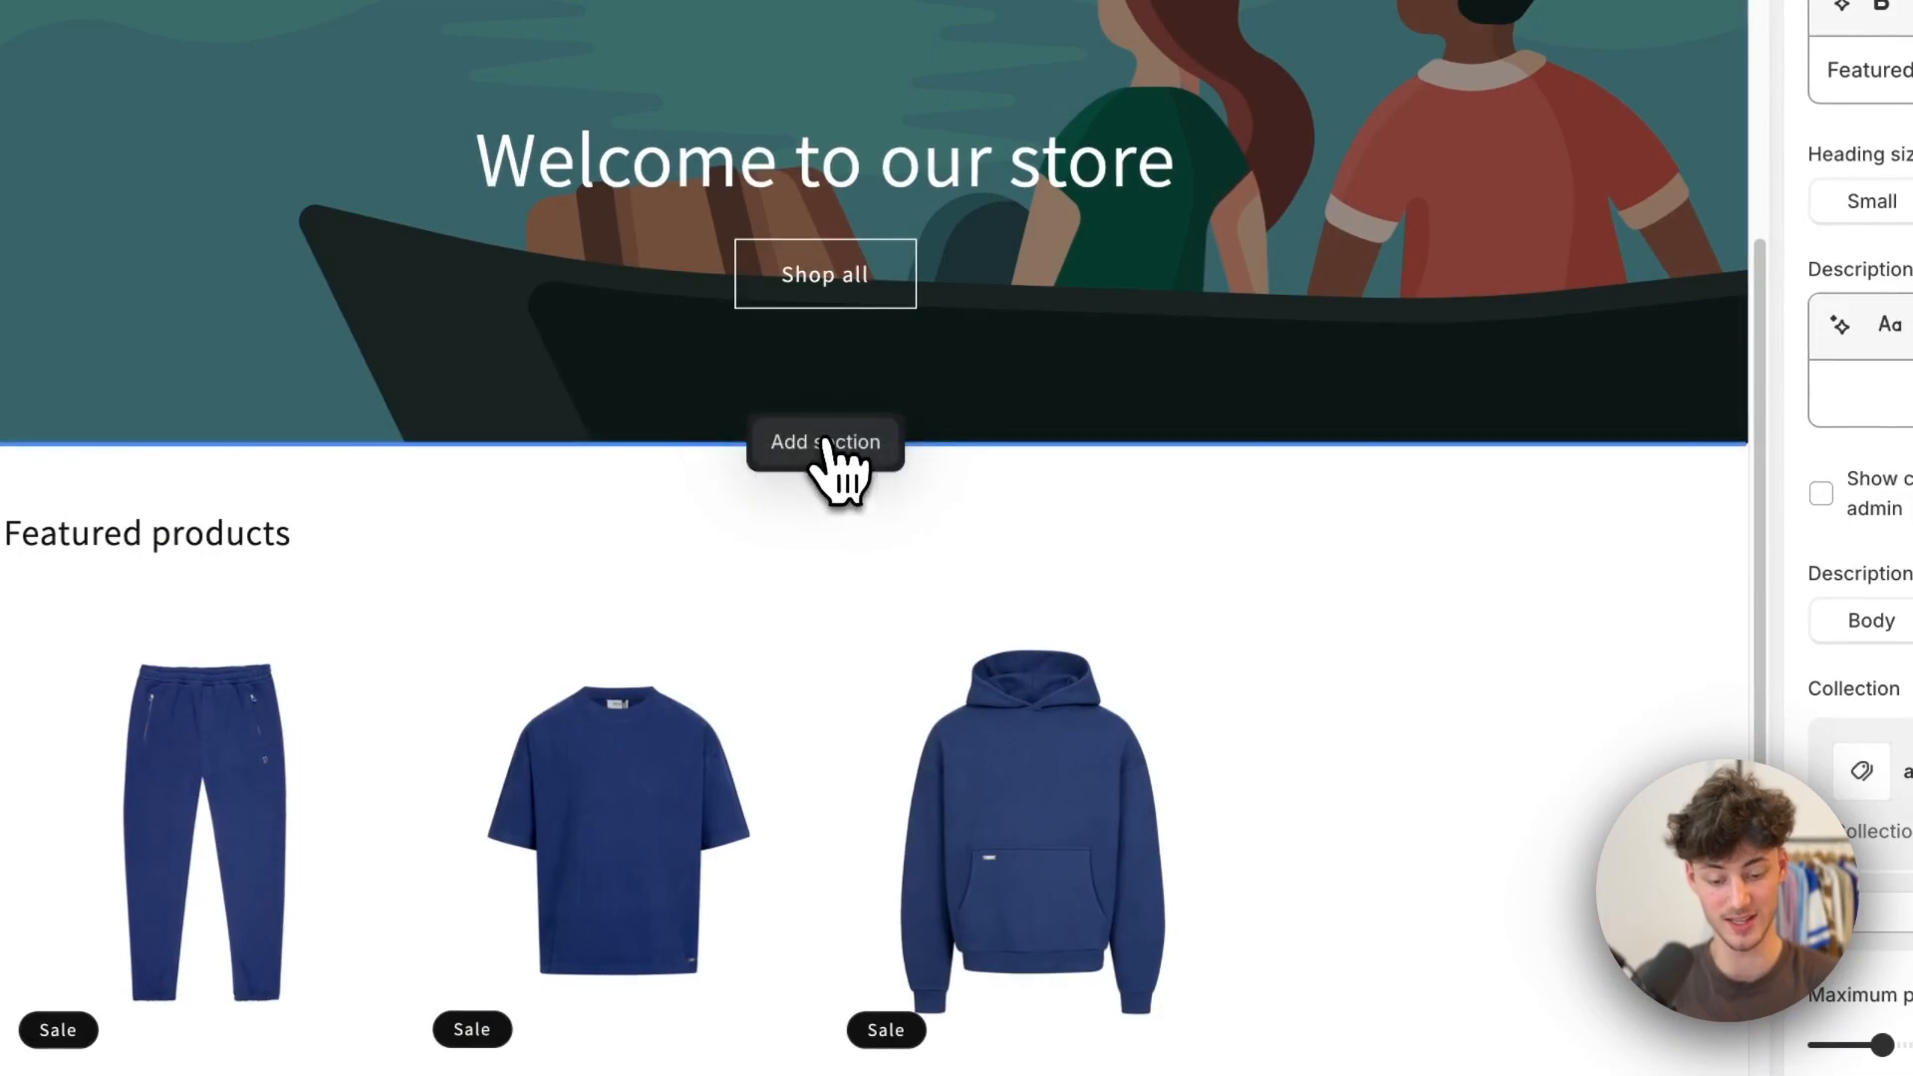
Step: Add a Custom Liquid section below the image banner
left_click(826, 442)
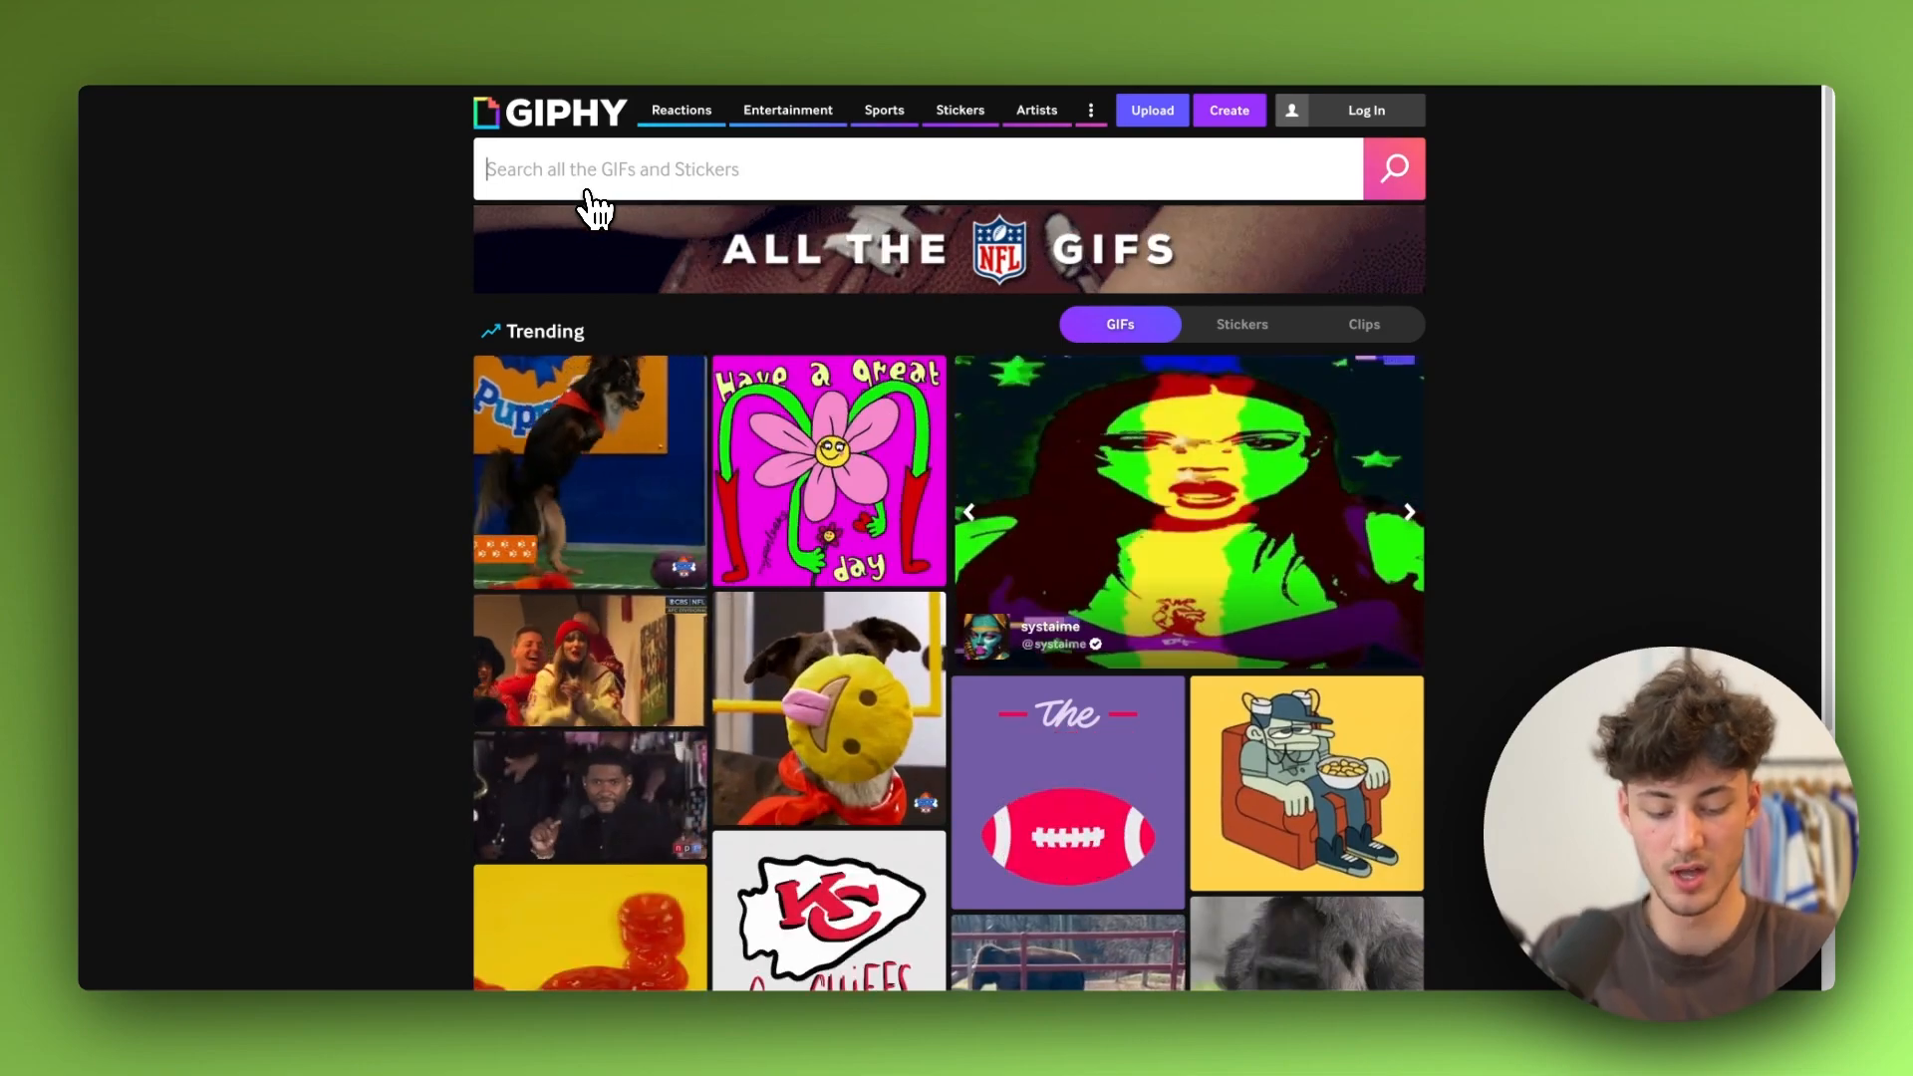
Step: Search GIPHY for 'welcome' and open the 'Nice To Meet You Nicolas Cage' GIF
type("welcome")
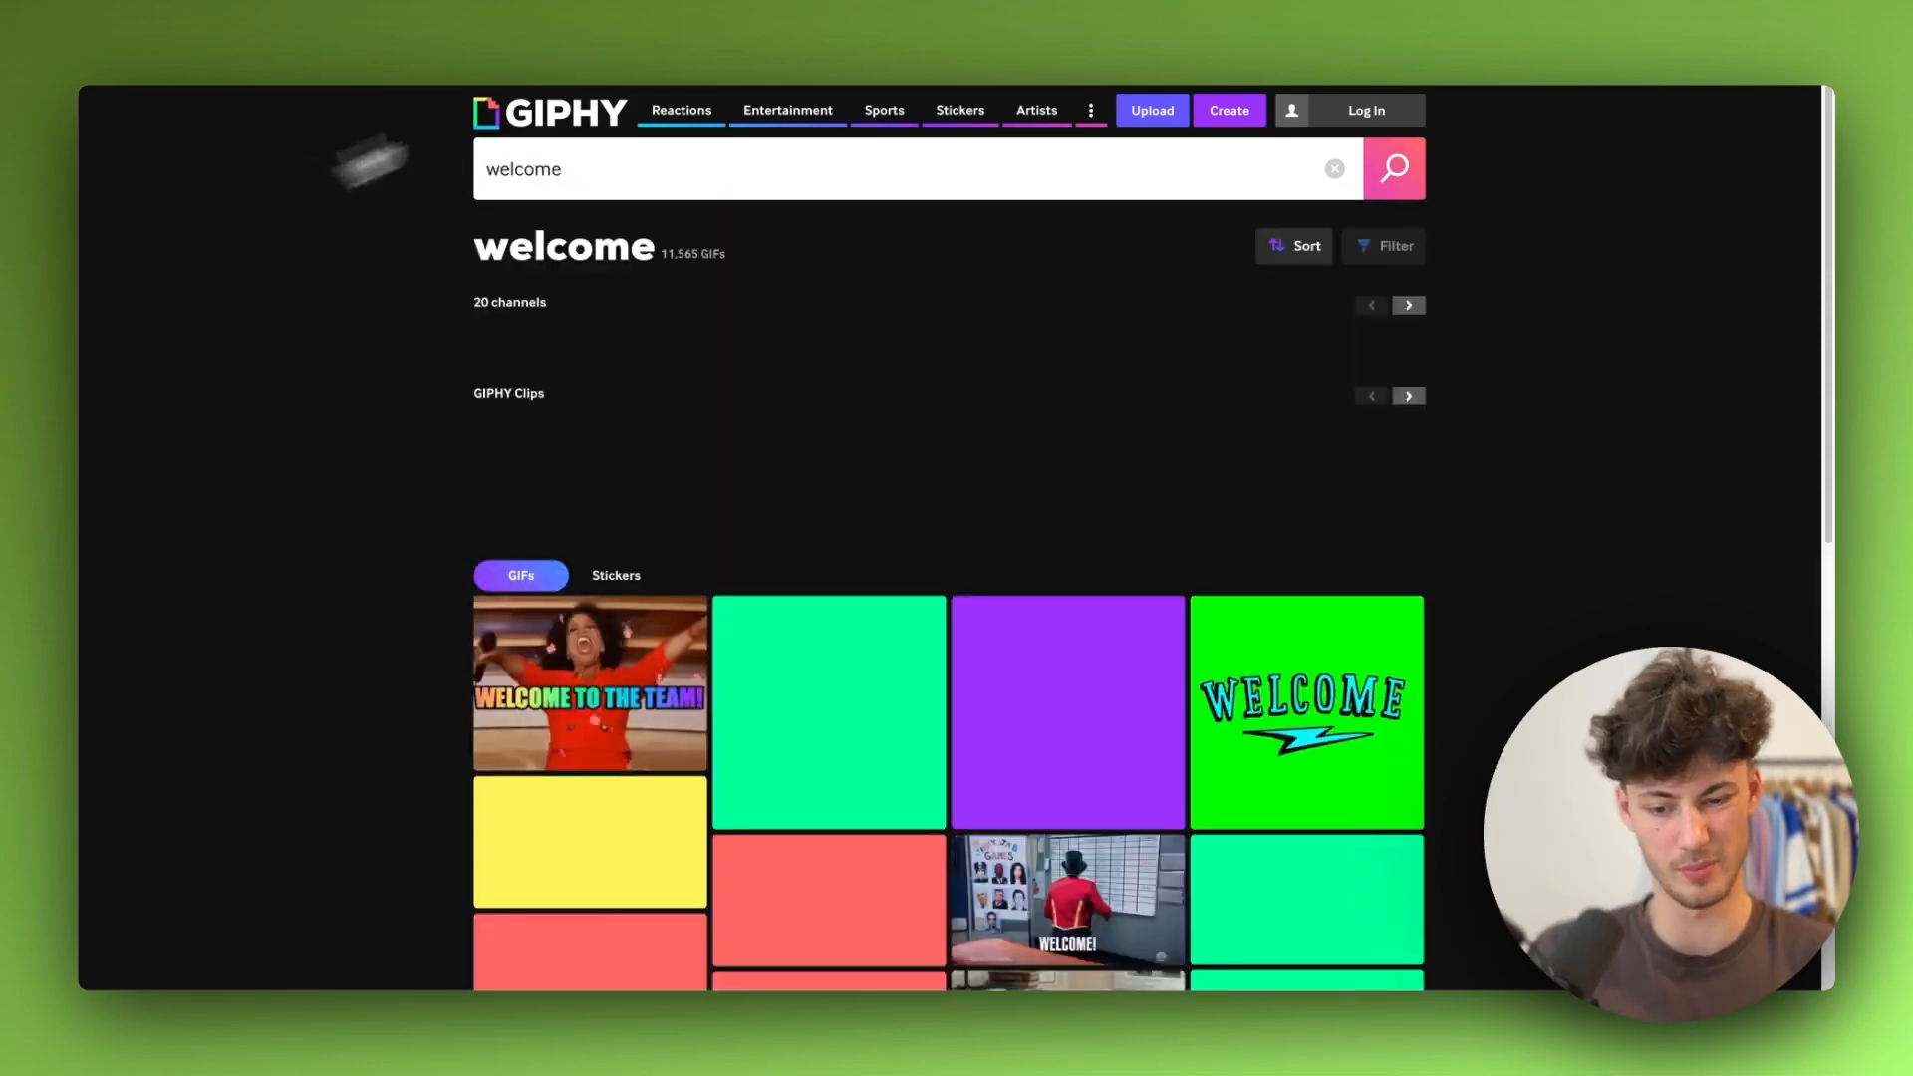
scroll("down", 3)
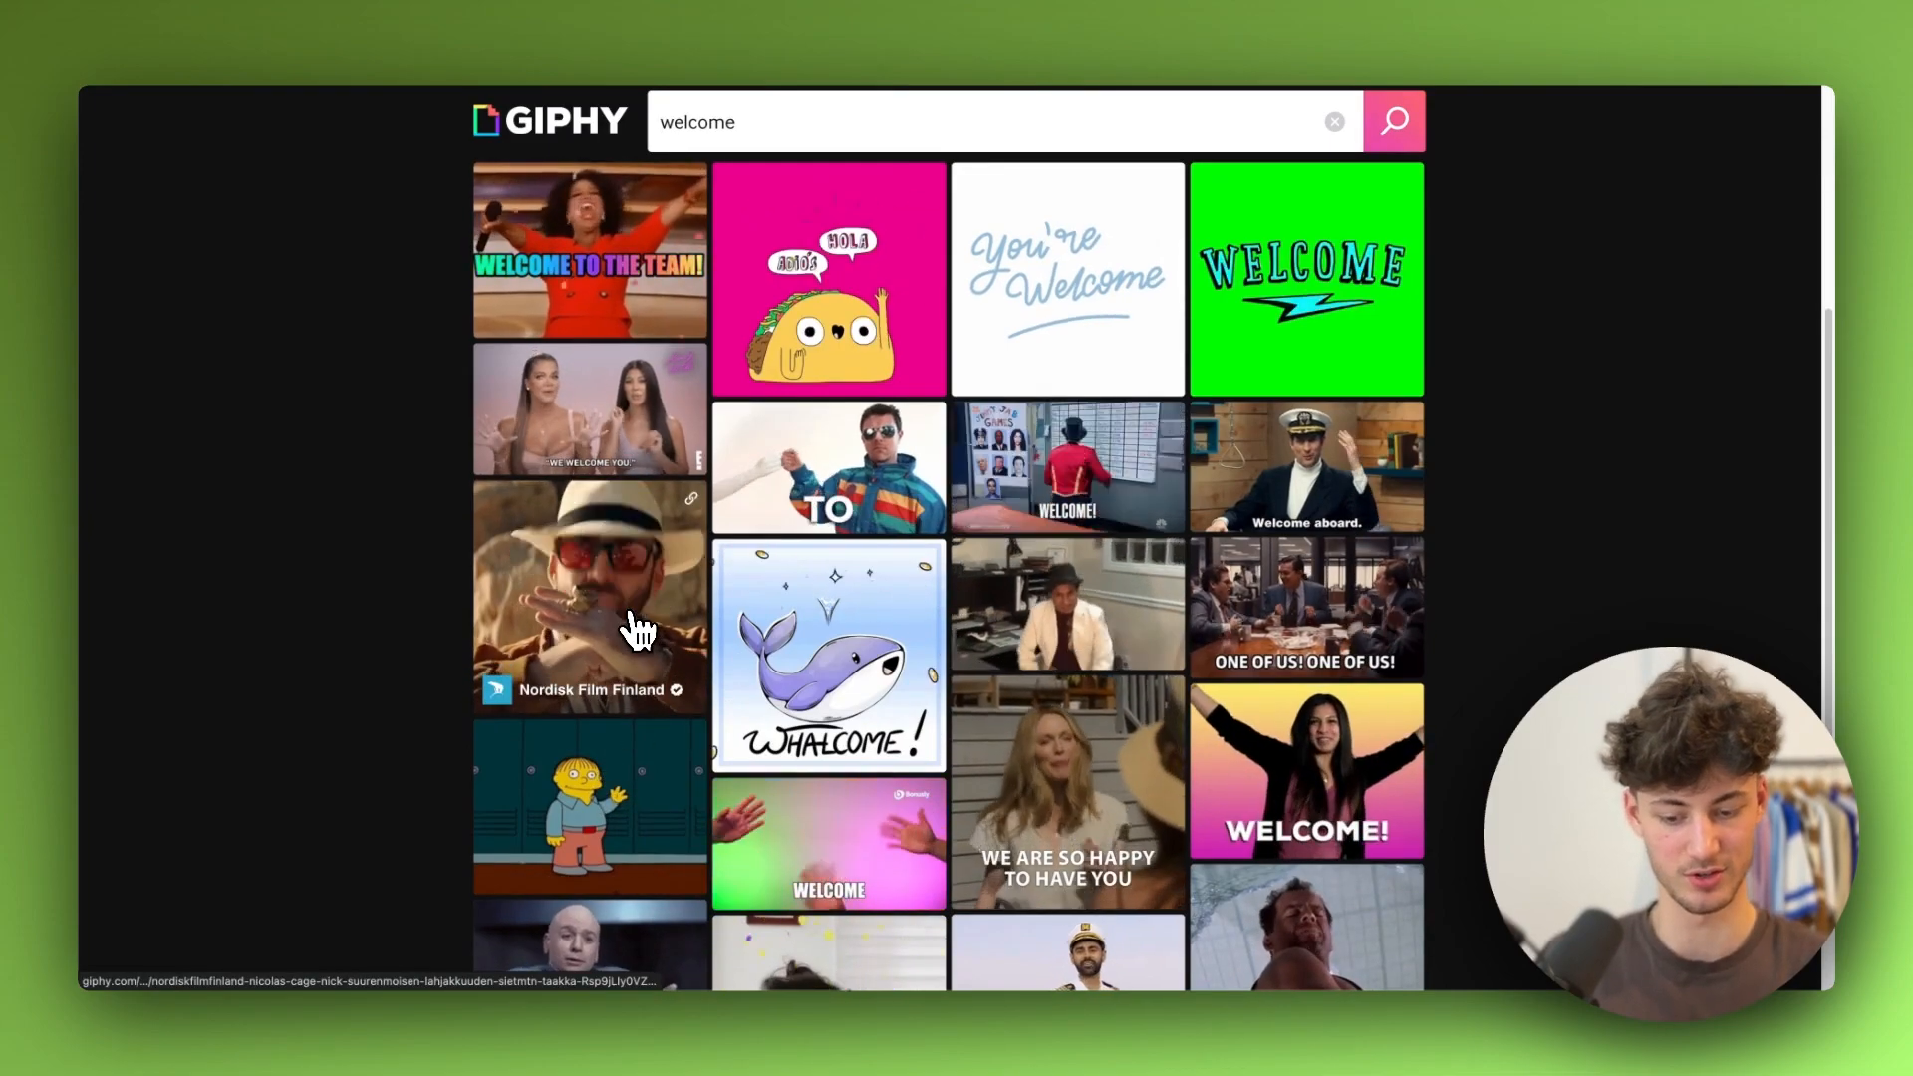
left_click(588, 596)
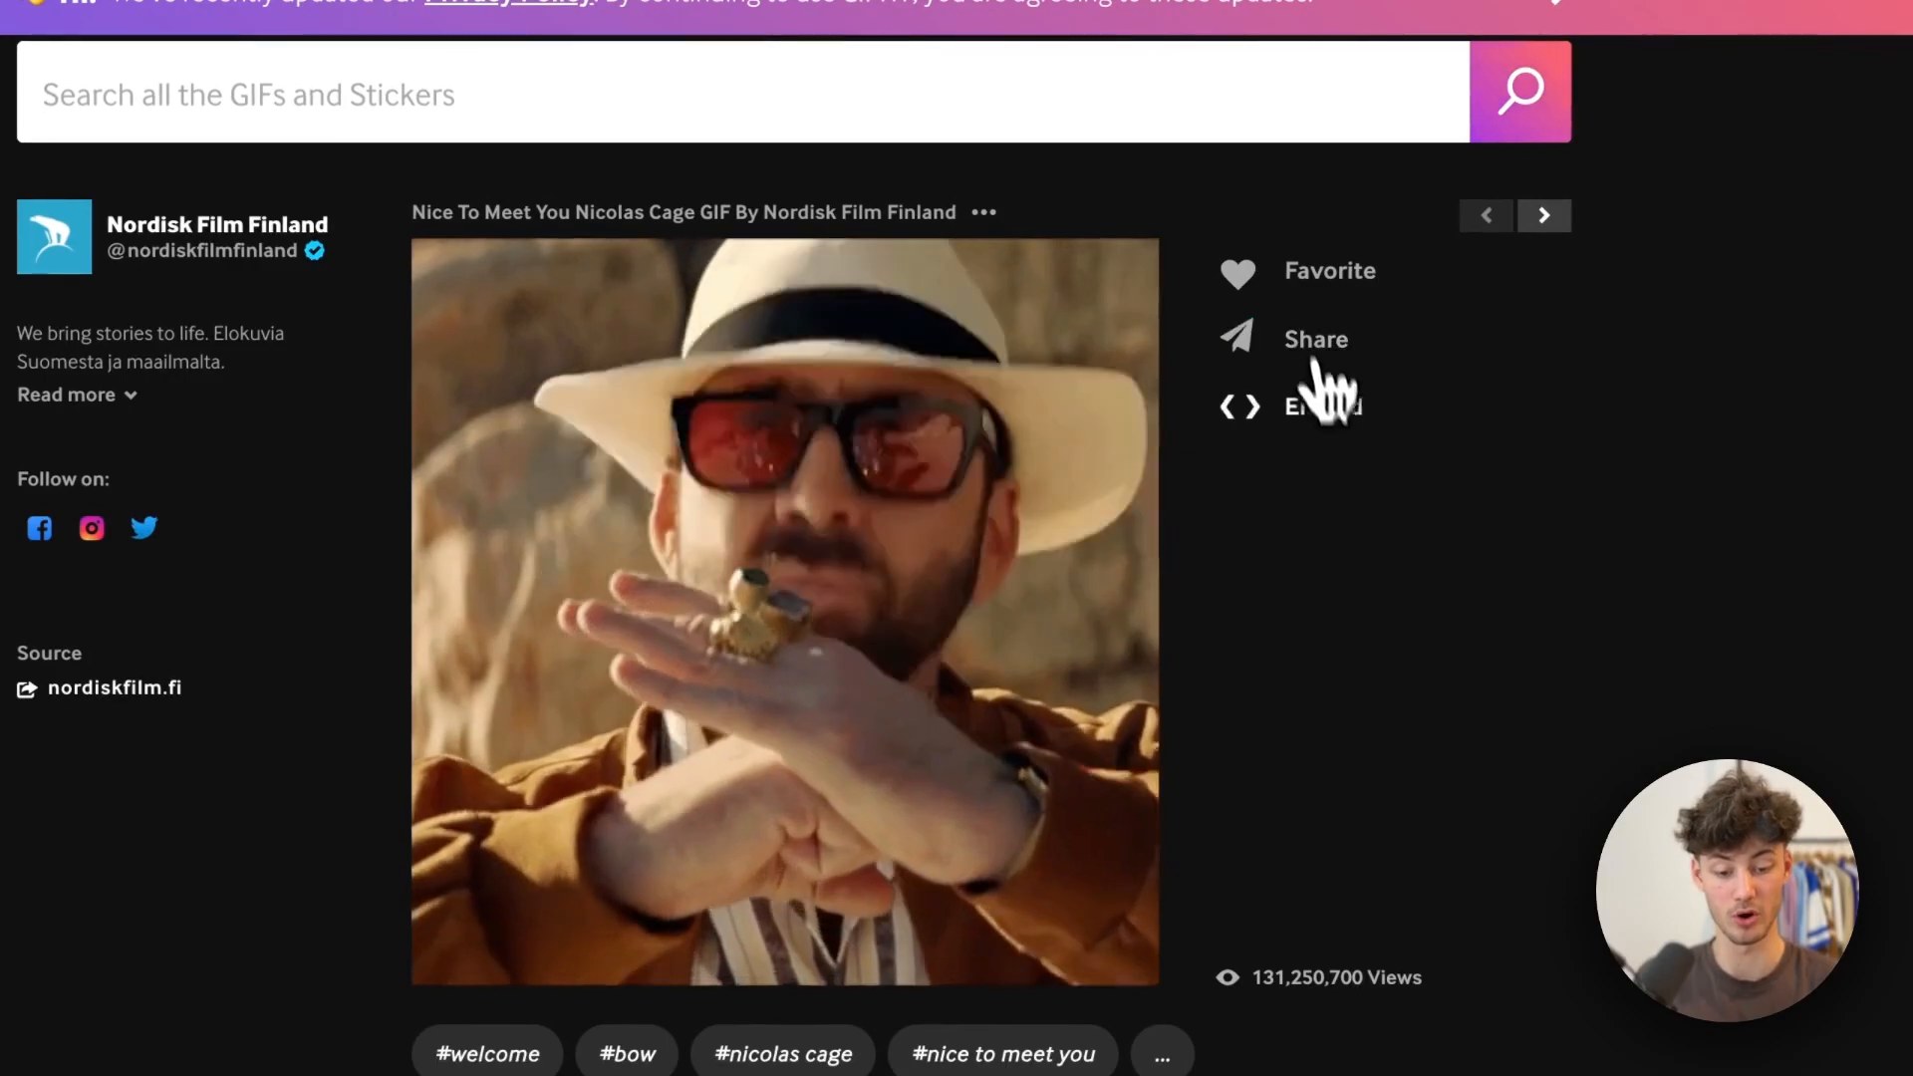
Step: Copy the Nicolas Cage GIF's embed code
left_click(1322, 406)
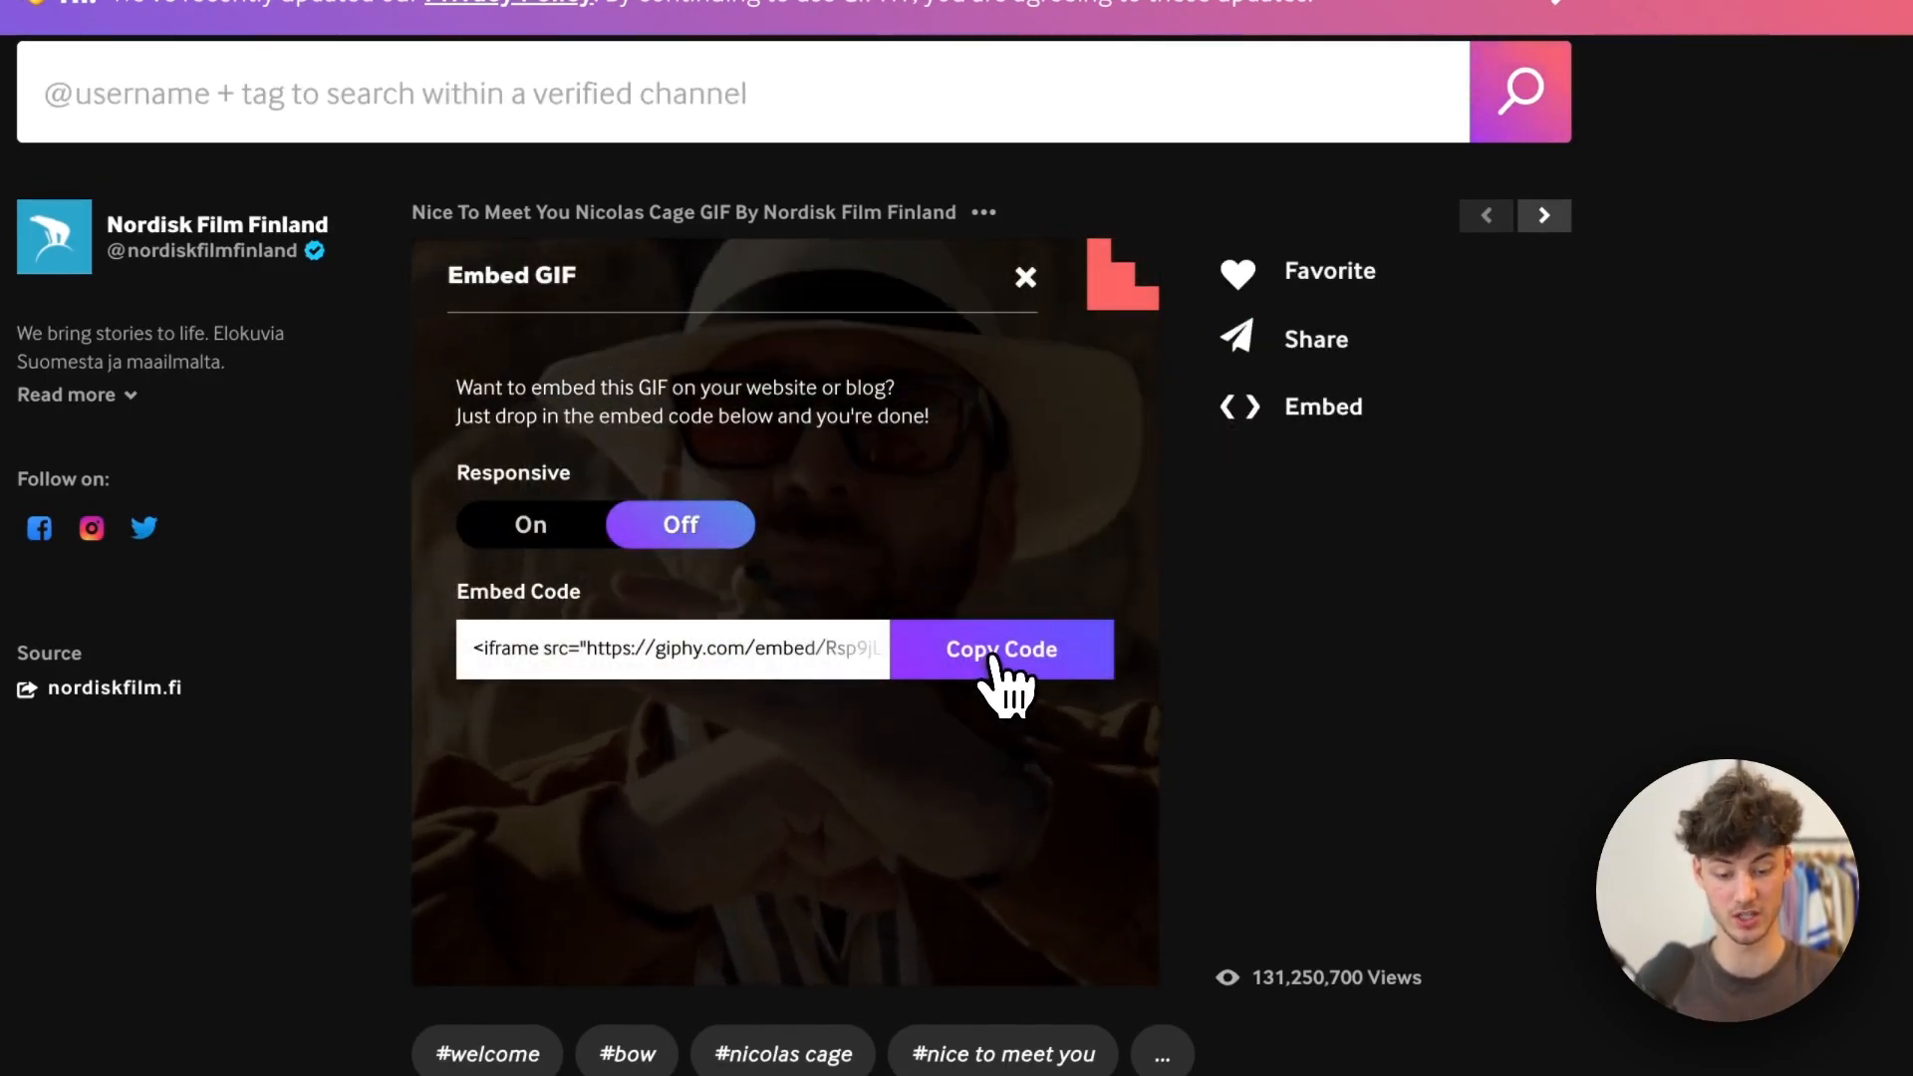
left_click(1000, 648)
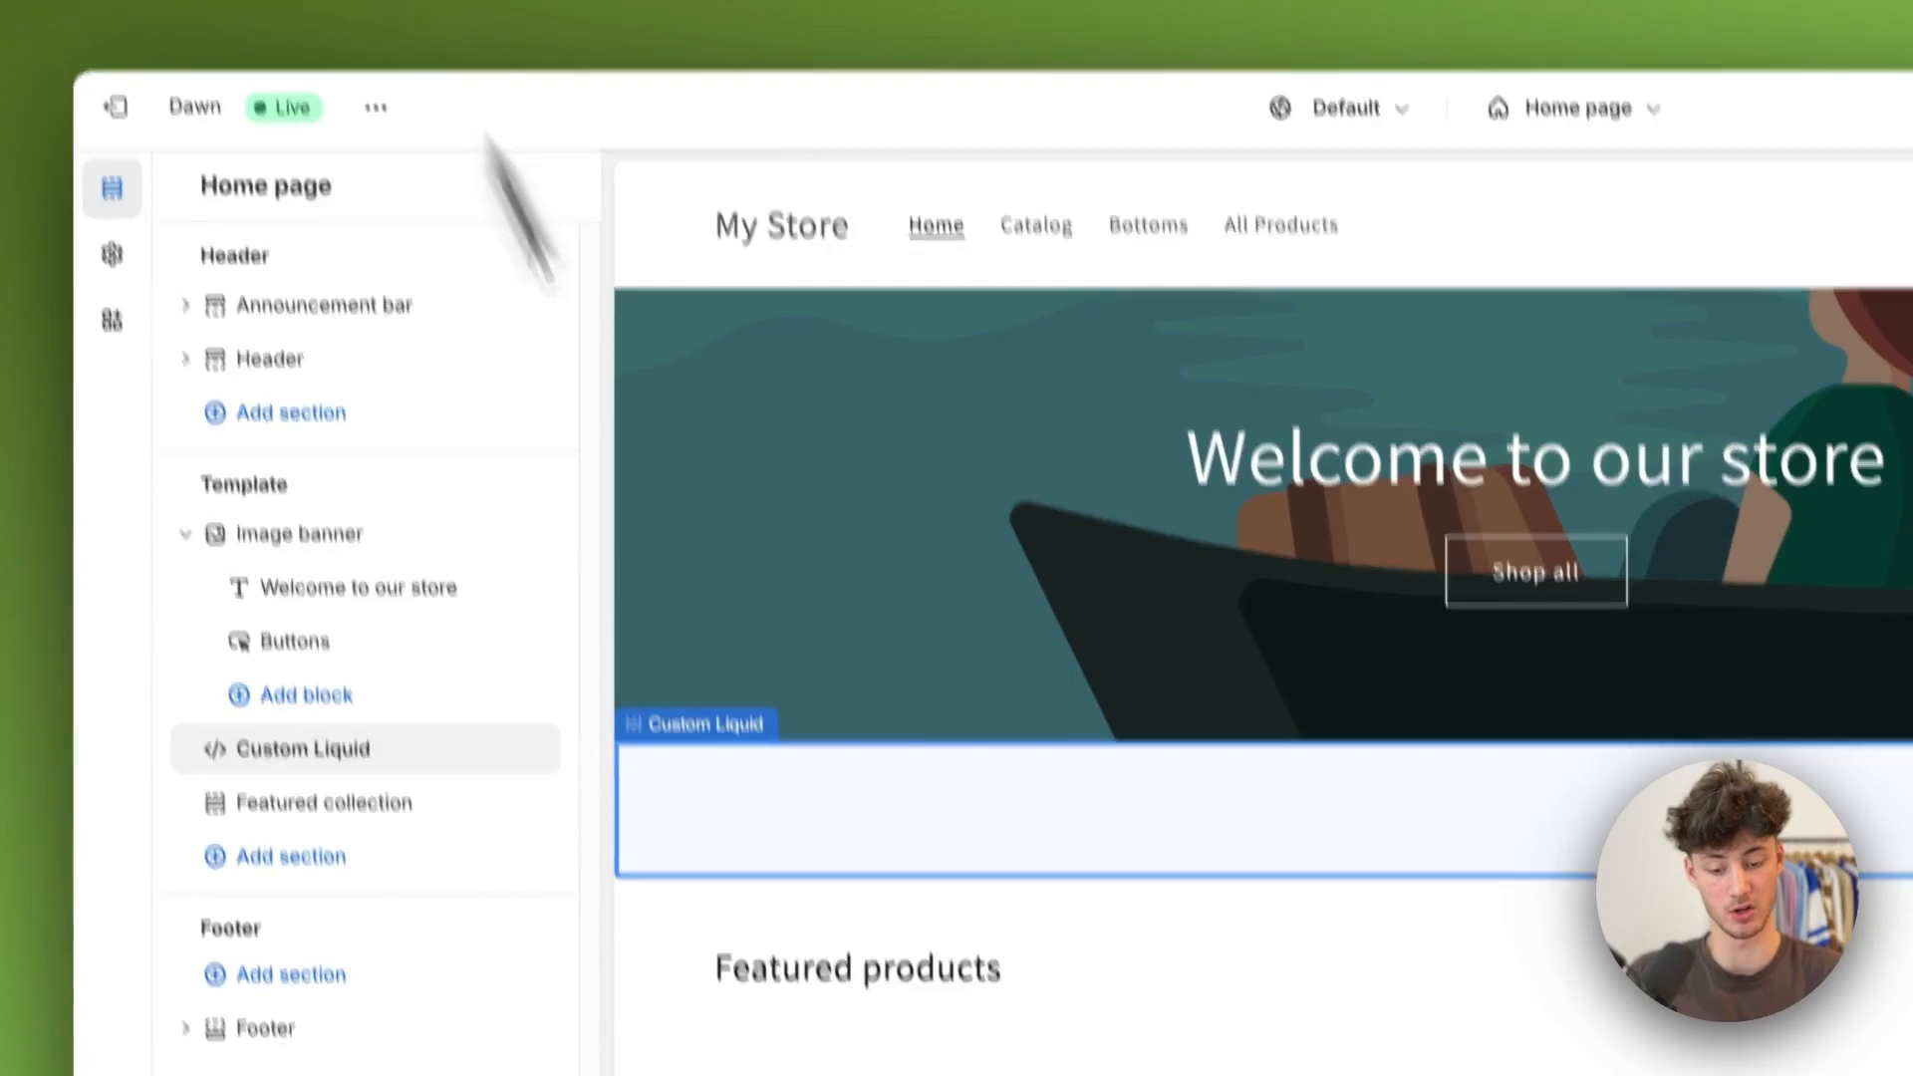
Step: Paste the GIPHY embed code into the Custom Liquid section's code and save
left_click(301, 750)
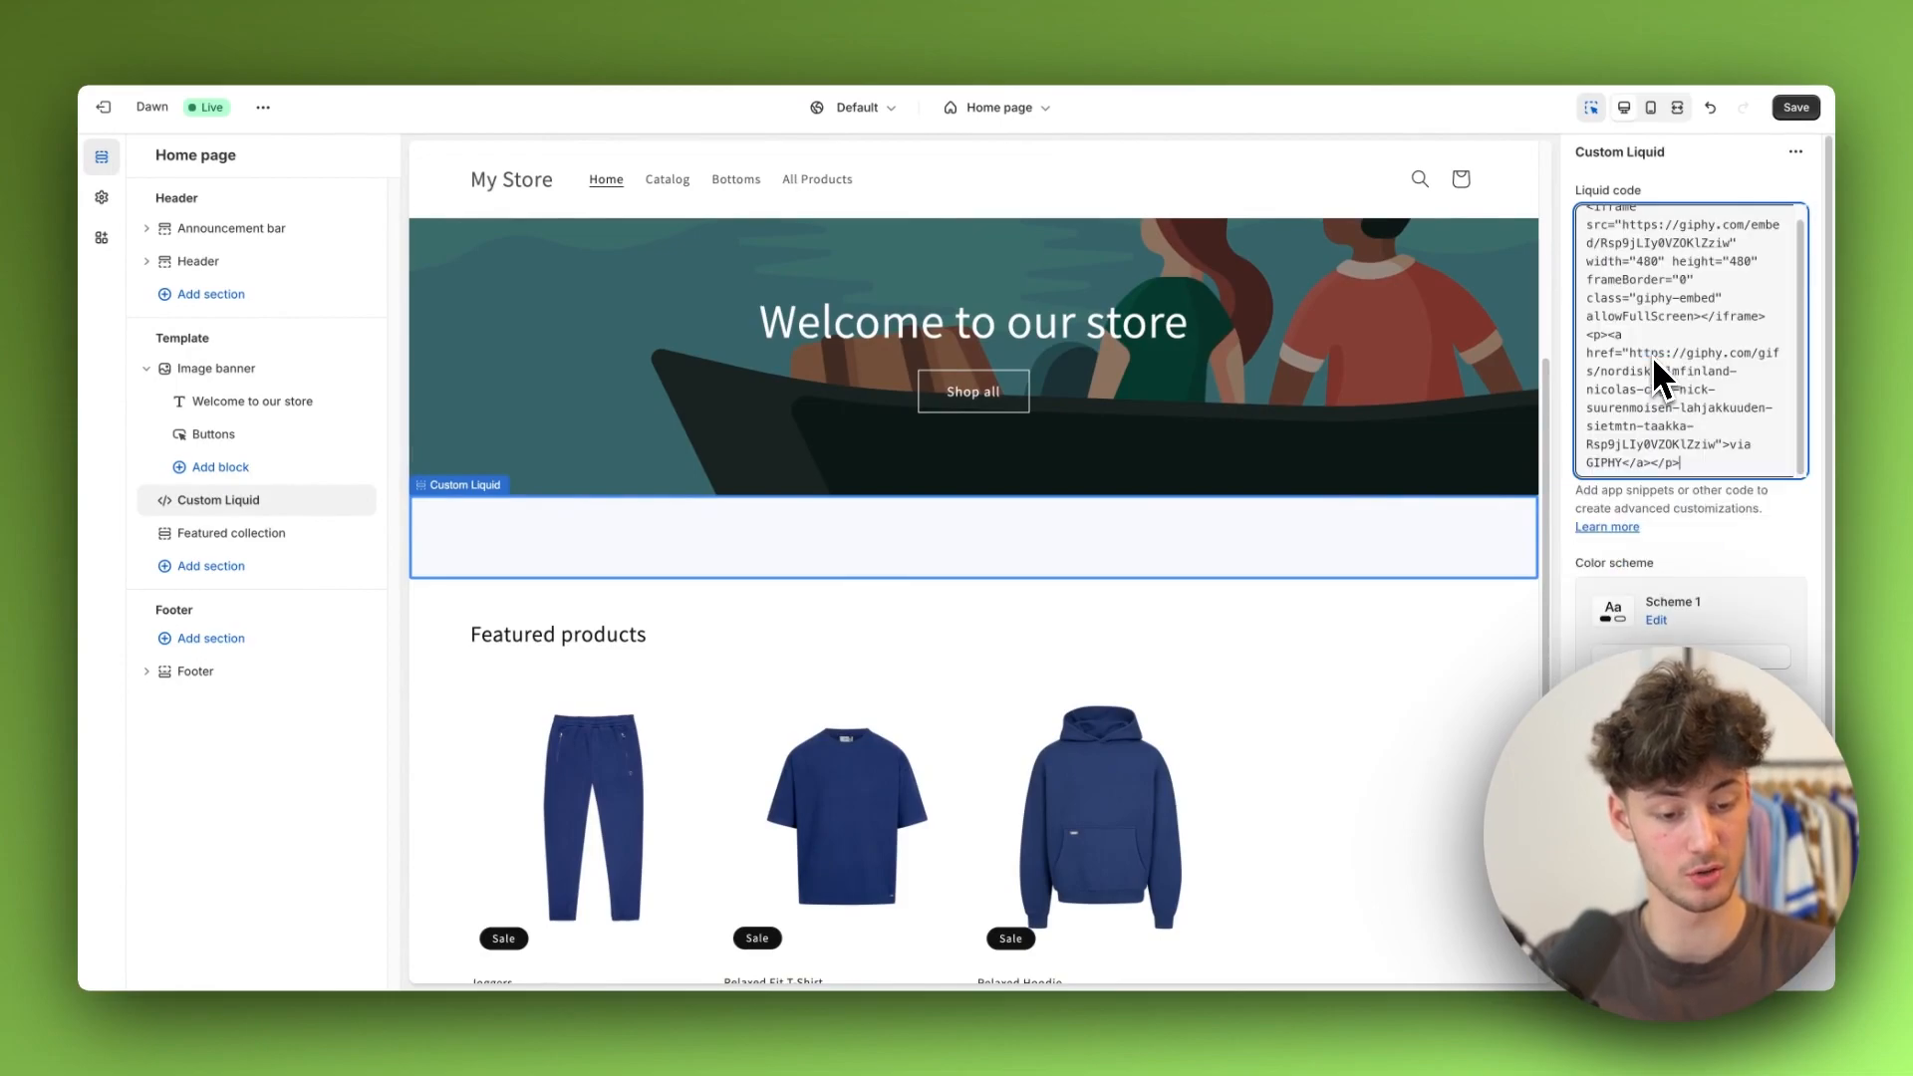
left_click(1795, 108)
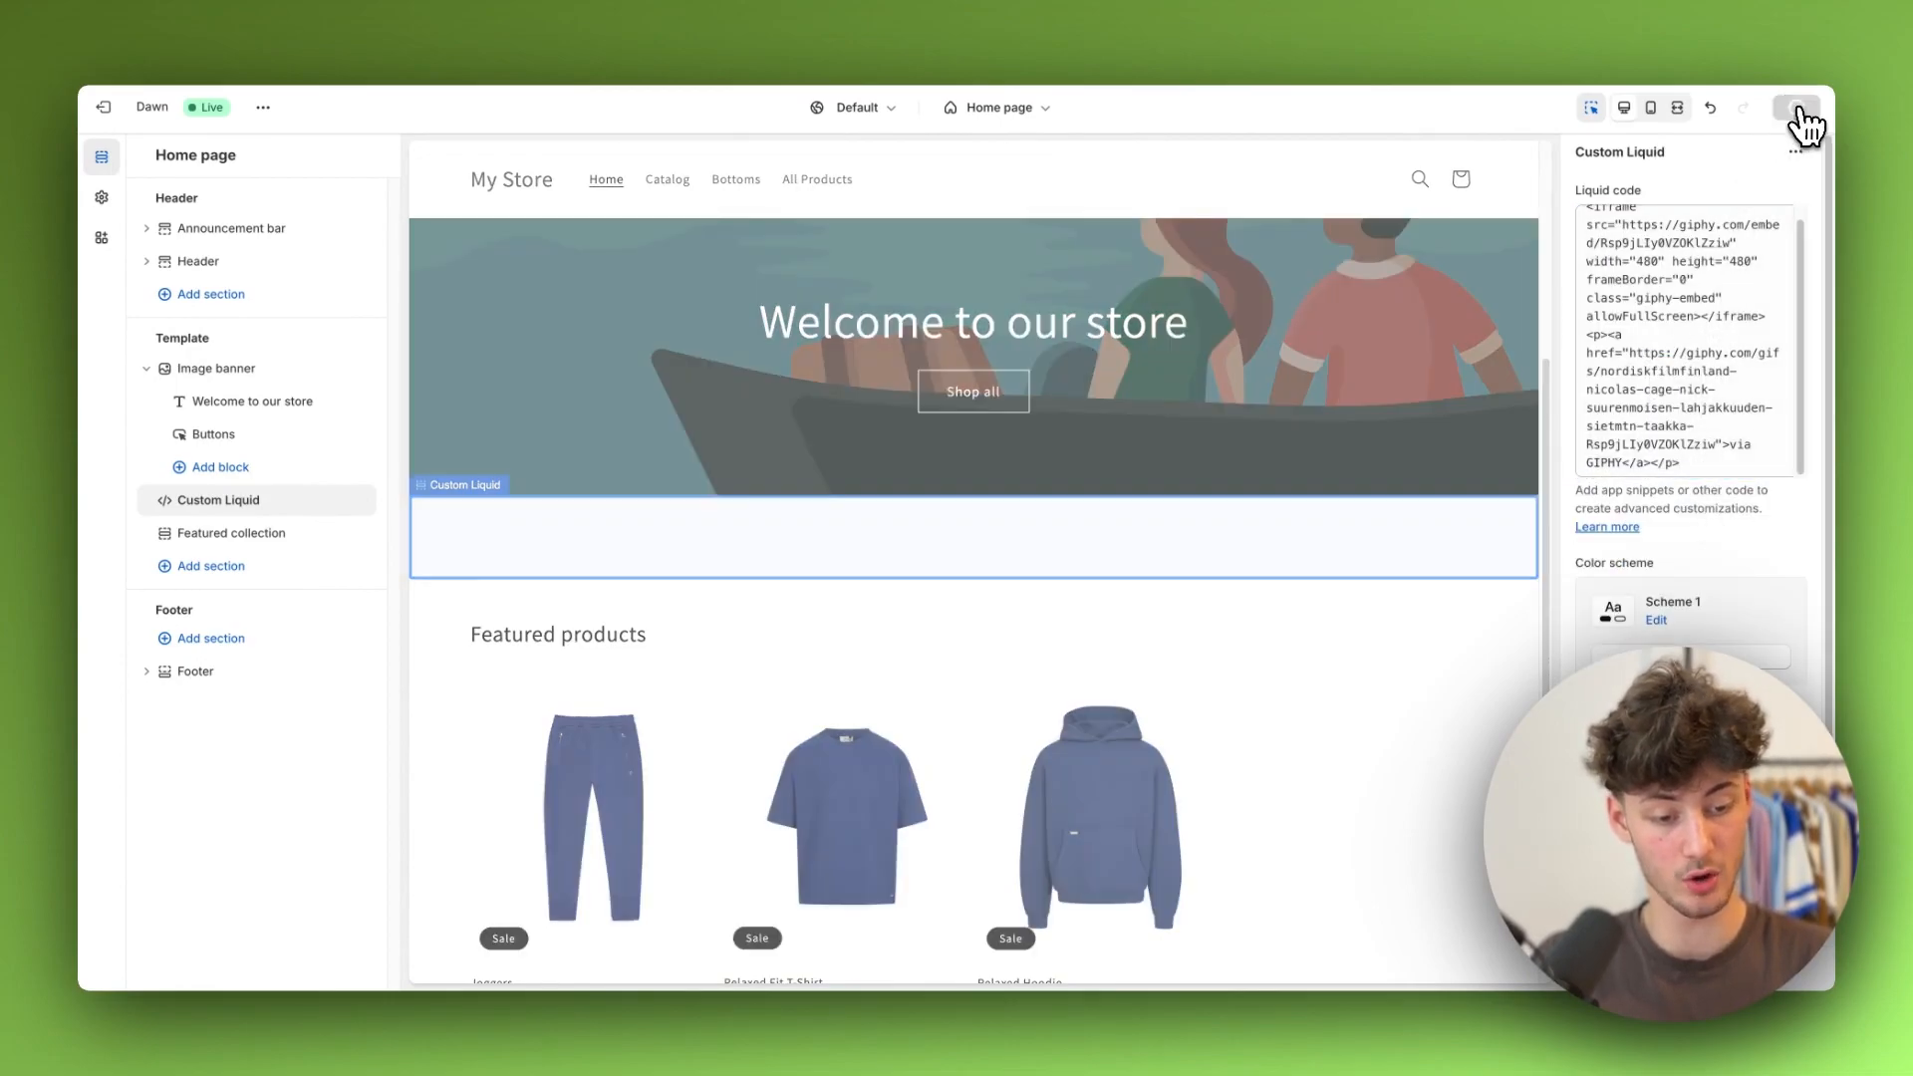
scroll("down", 3)
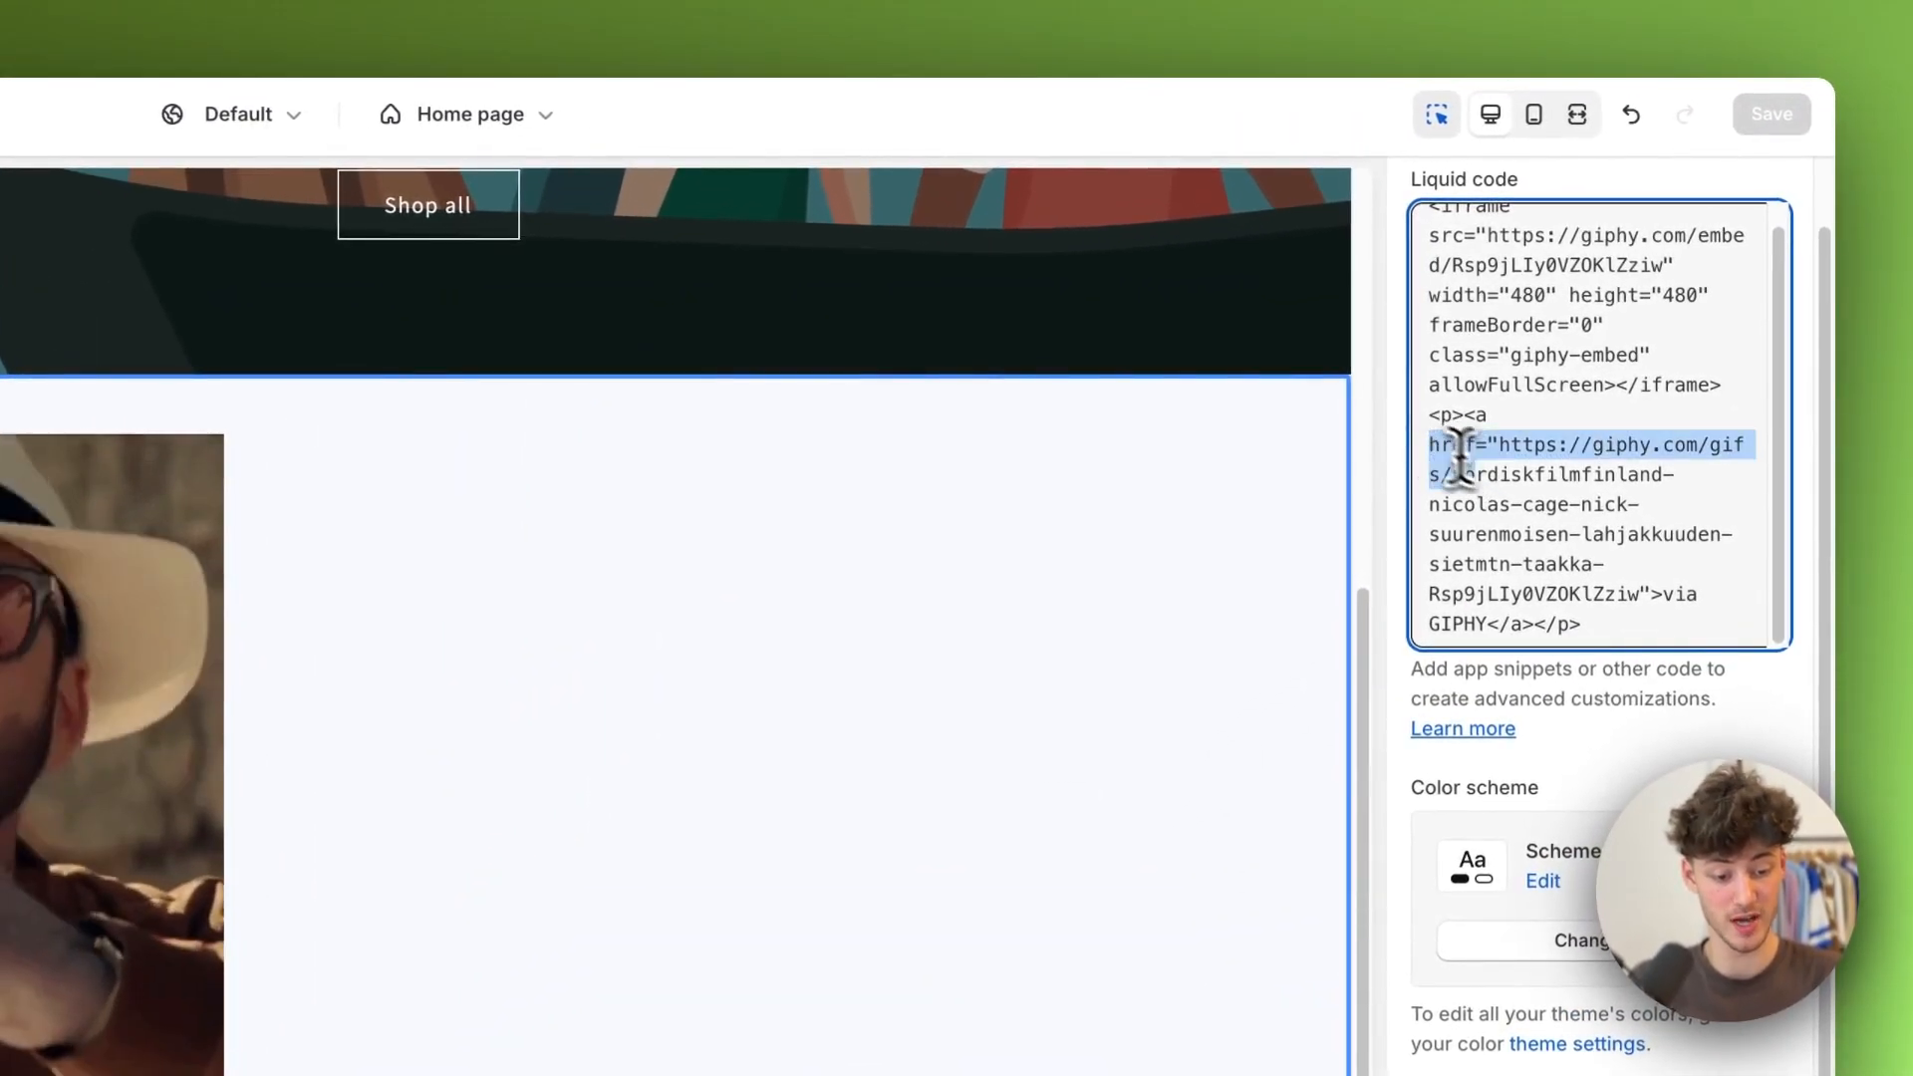
Step: Delete the 'via GIPHY' attribution link from the Liquid code and save
left_click_drag(1464, 457, 1535, 623)
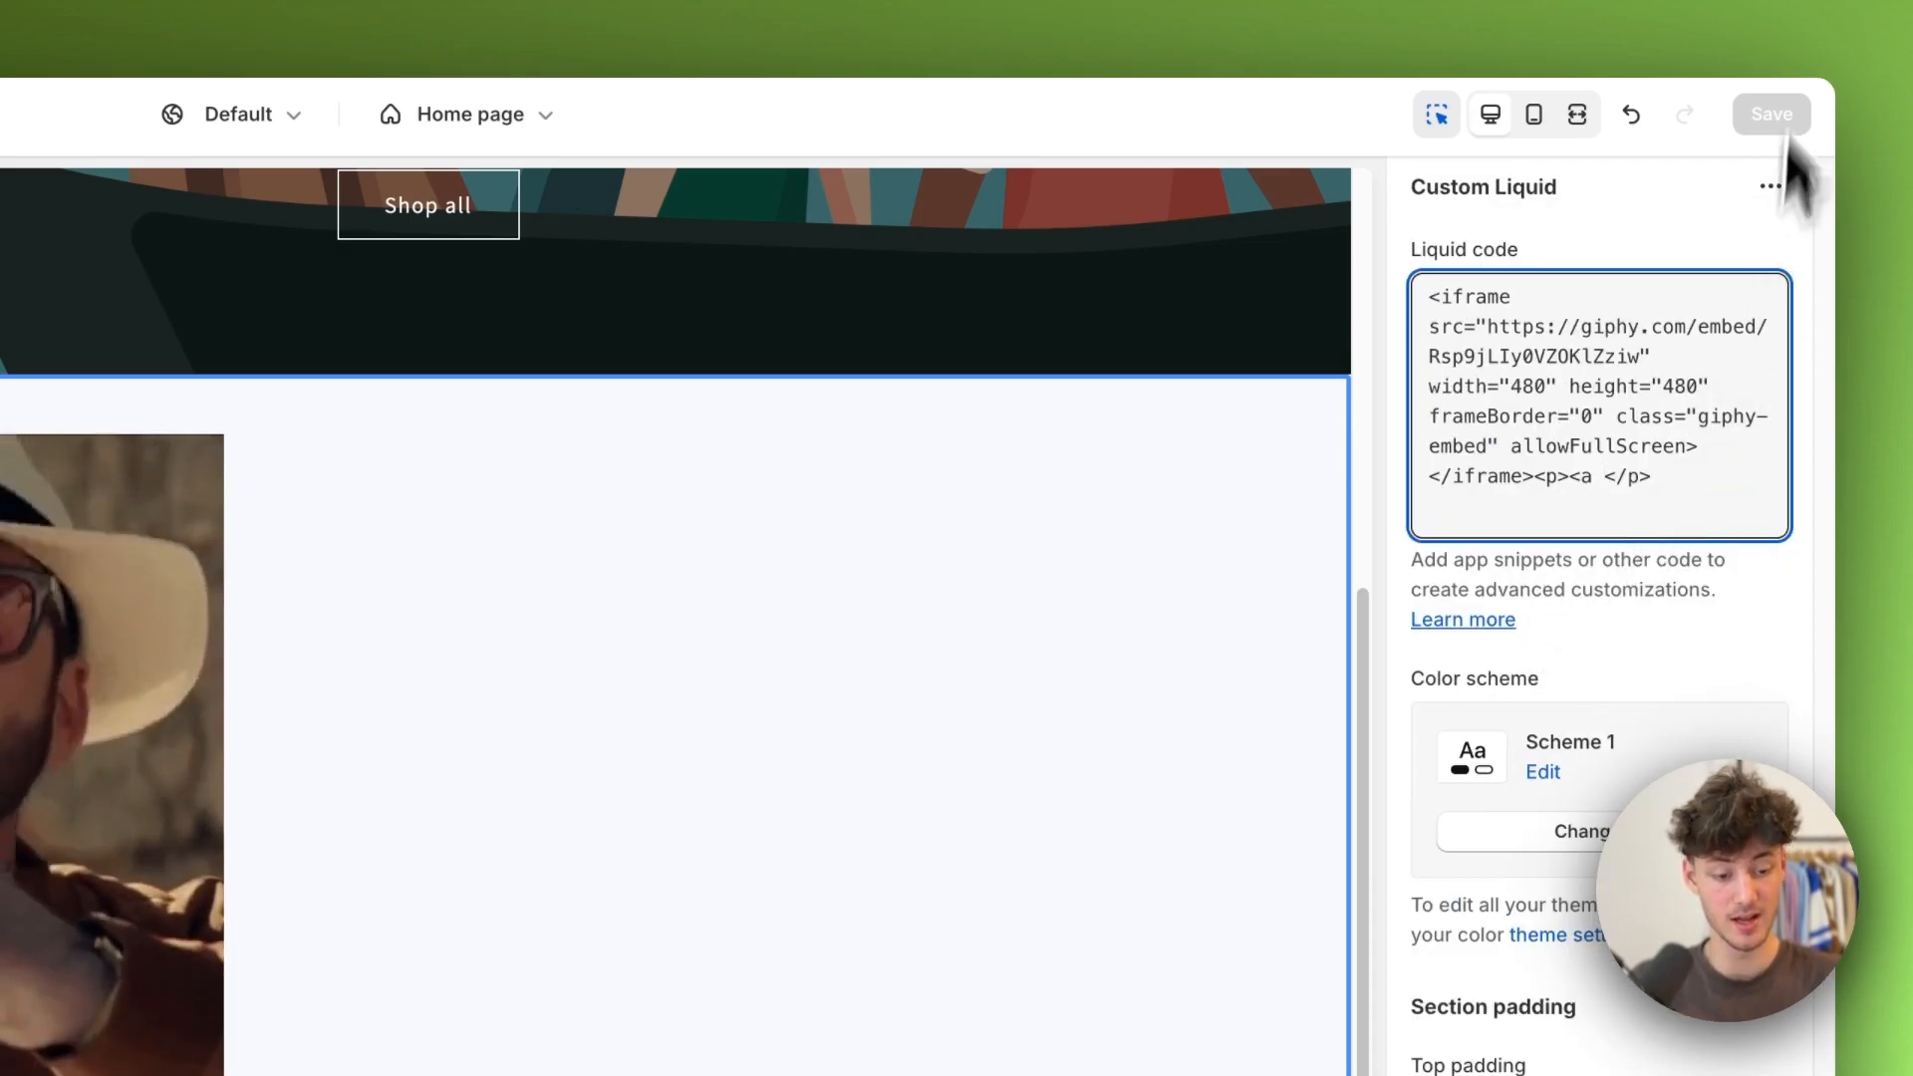
left_click(1771, 113)
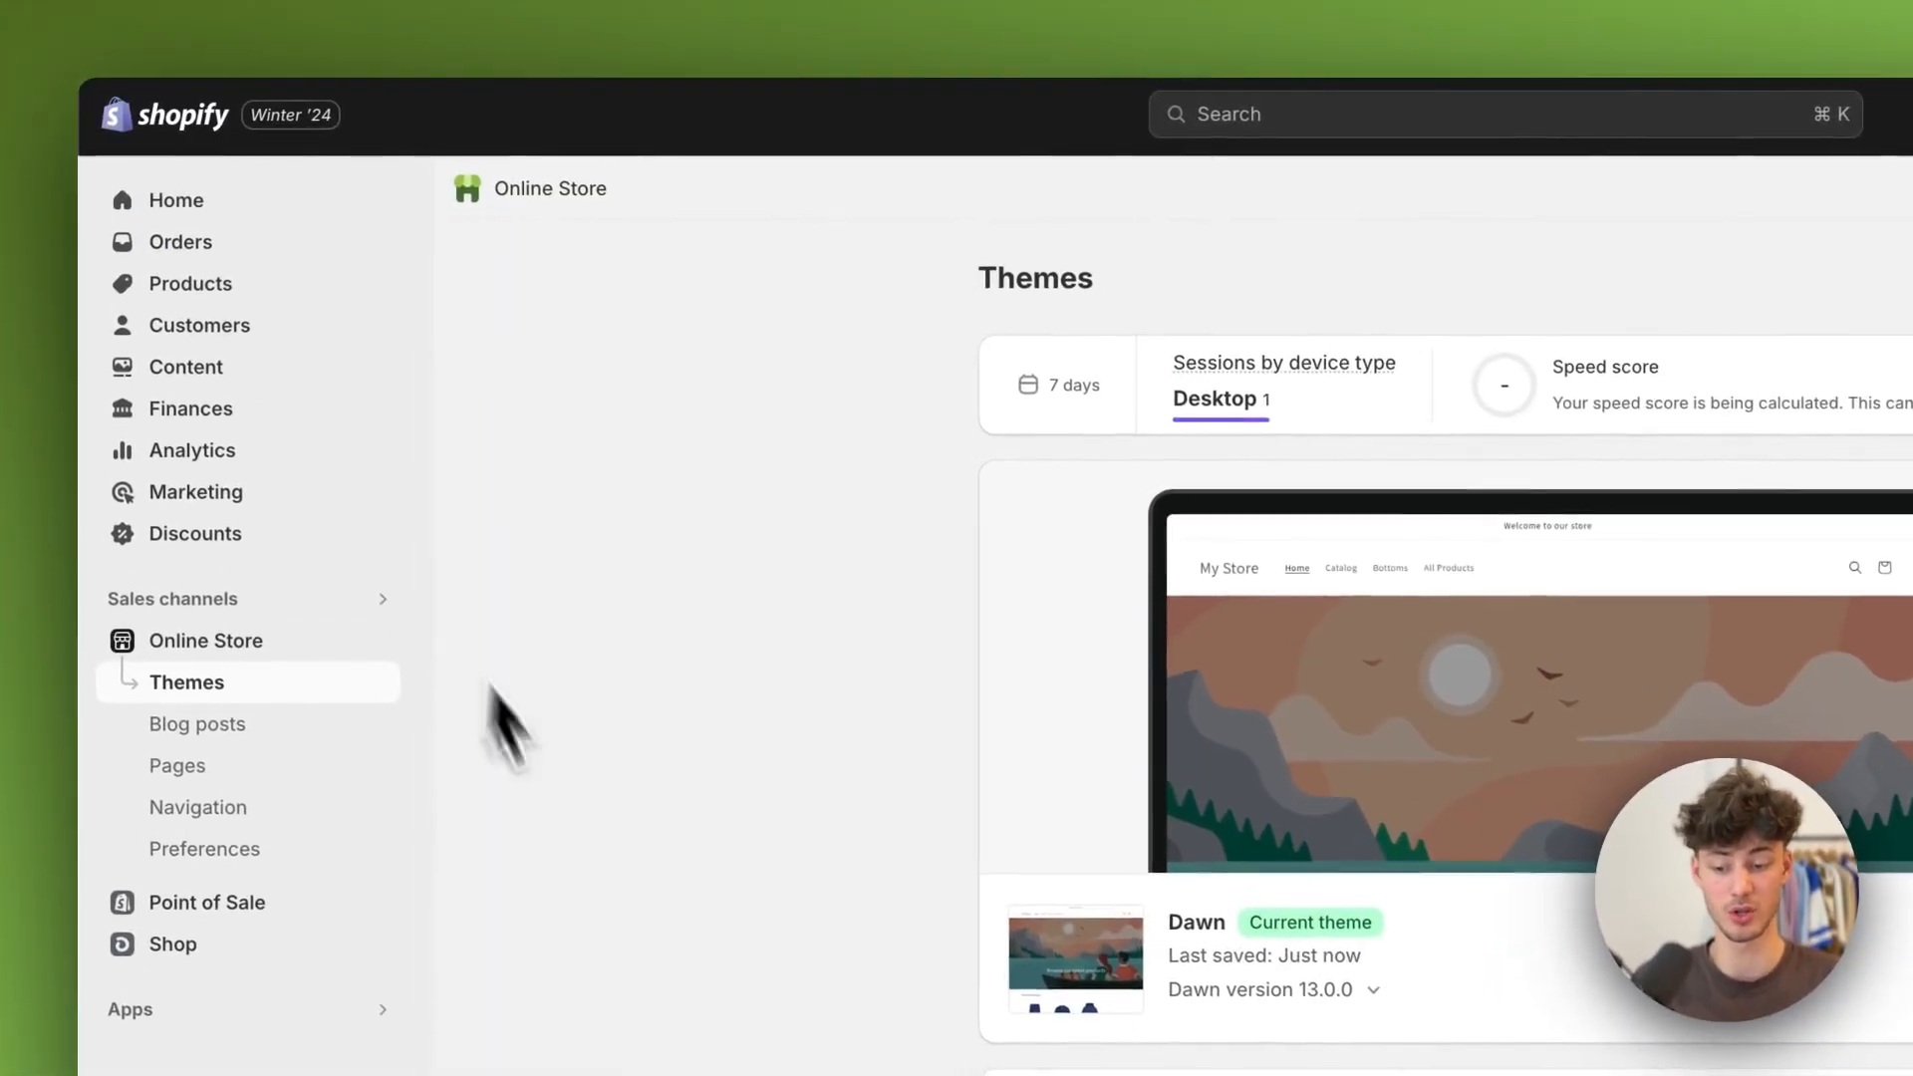
Step: Go to Products and open the Joggers product
scroll("down", 3)
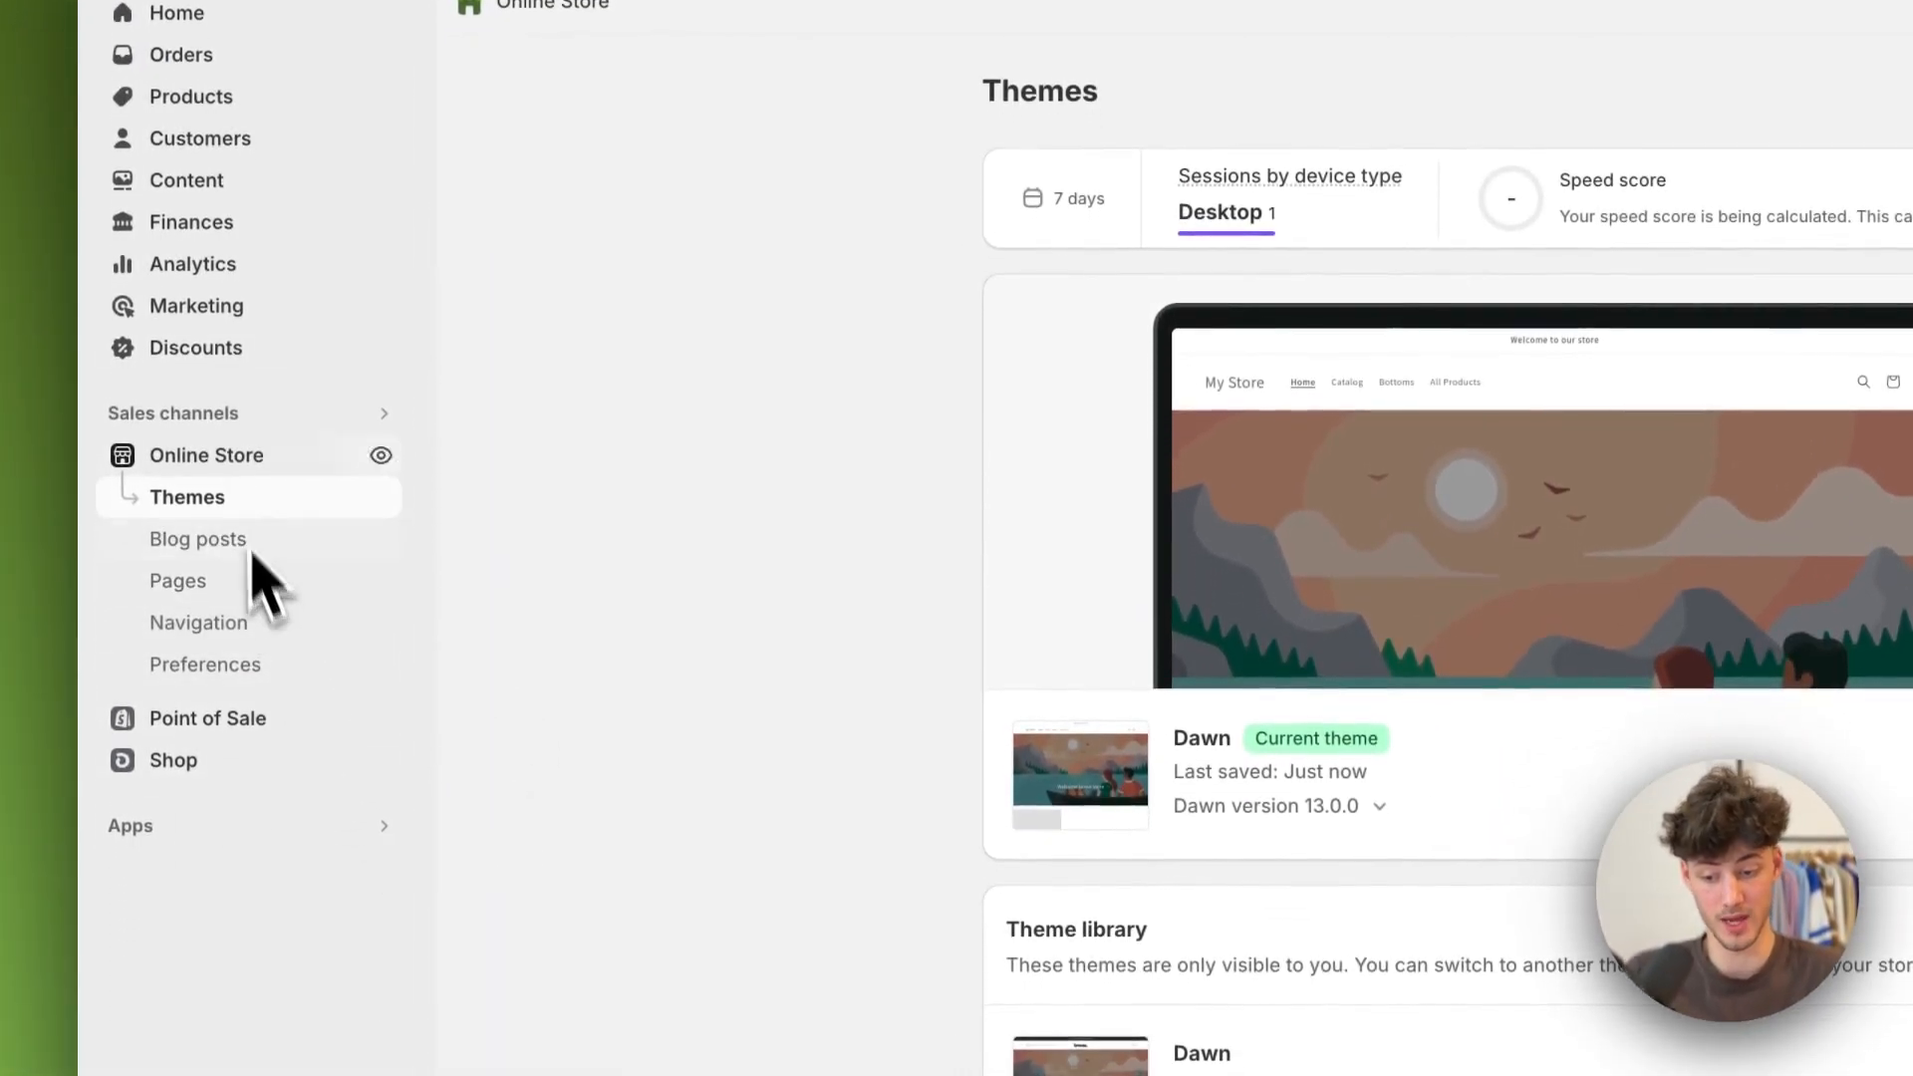
left_click(192, 95)
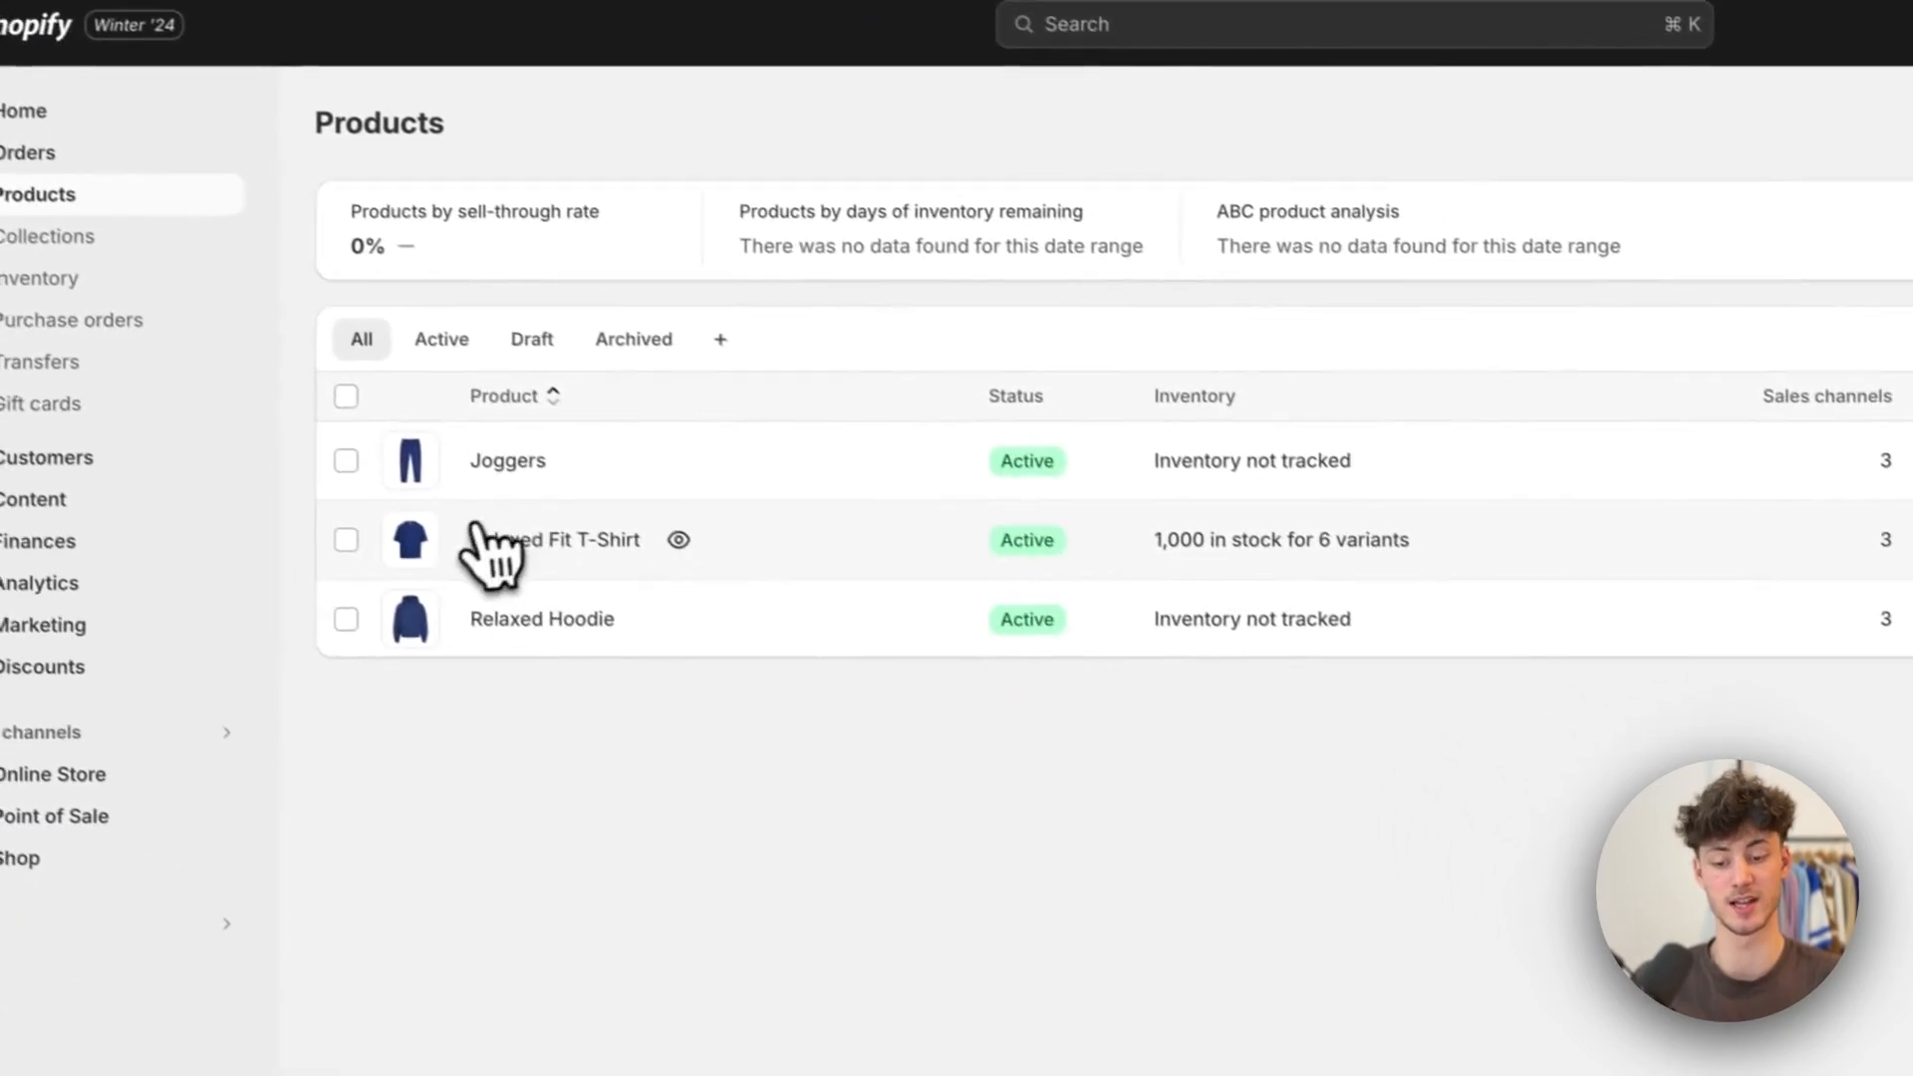
left_click(506, 461)
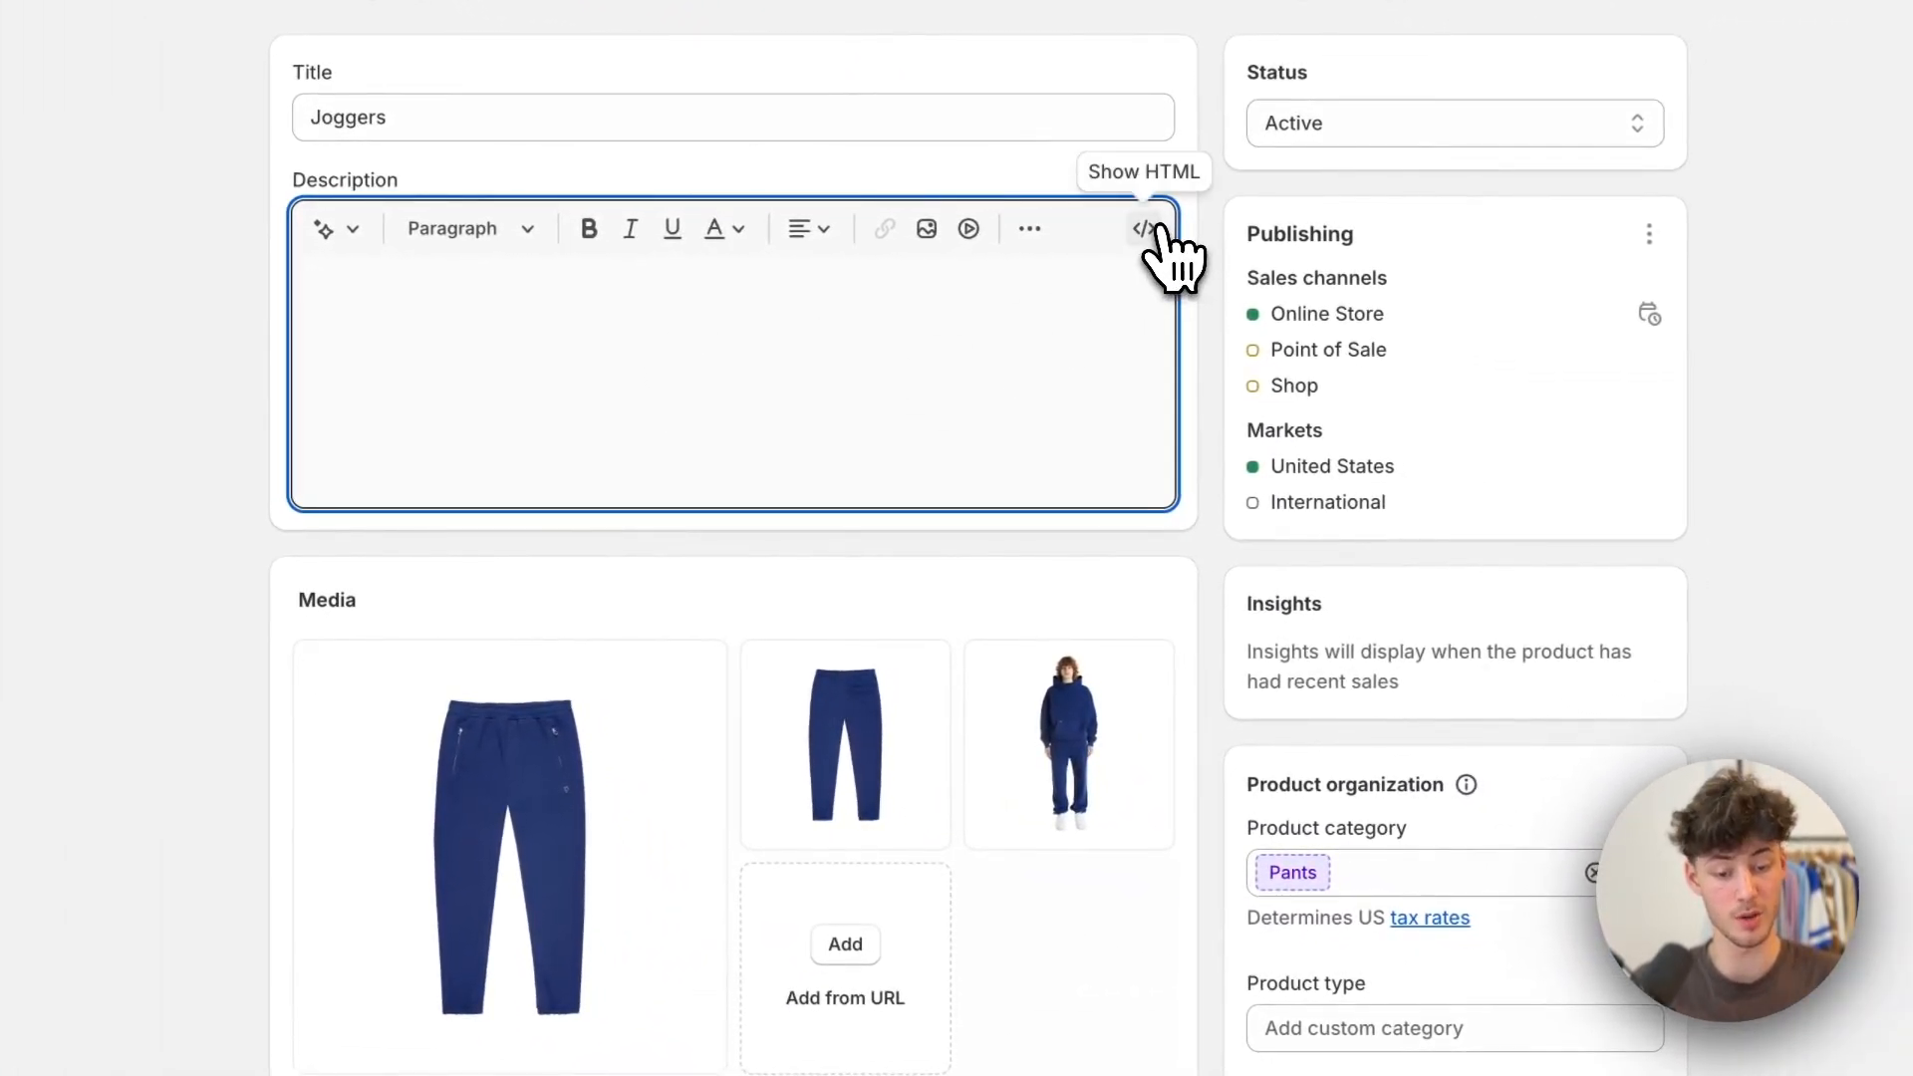
left_click(1142, 228)
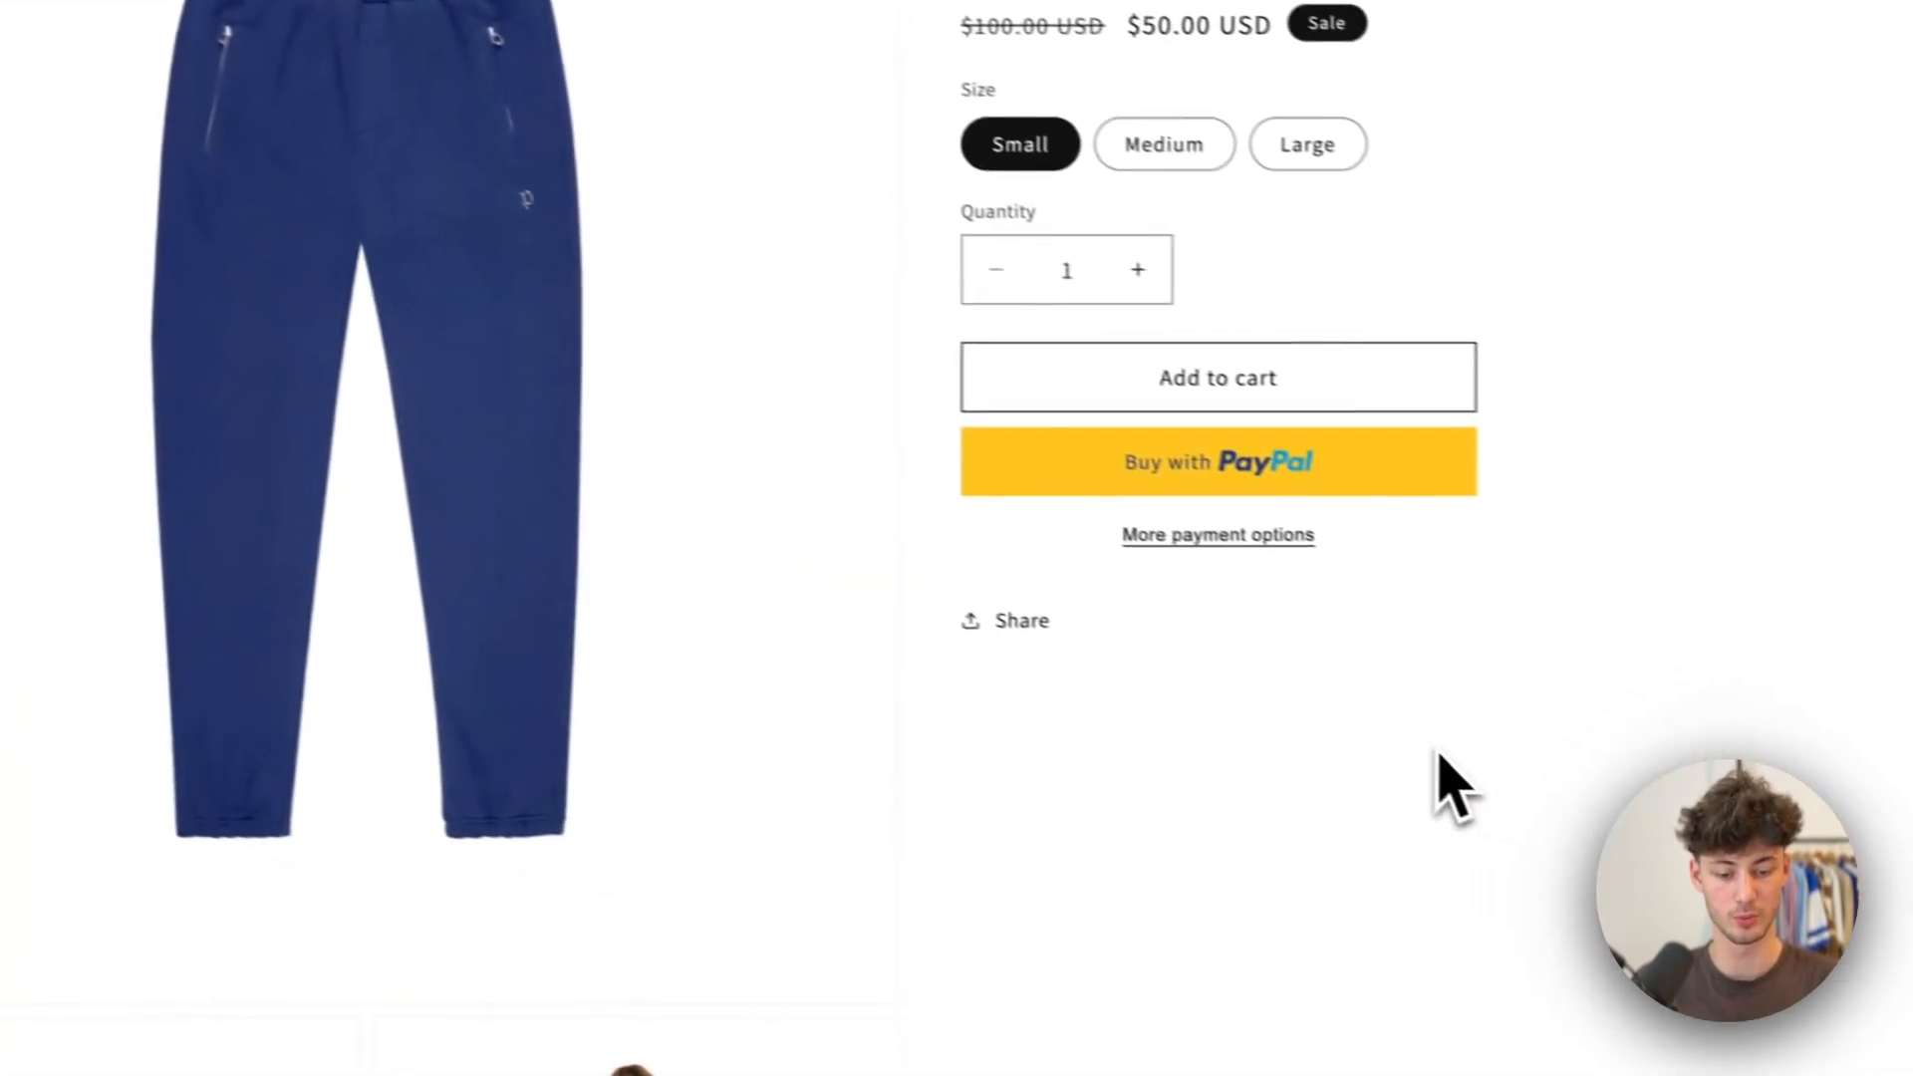
Step: Scroll the storefront Joggers page down to the embedded Nicolas Cage GIF
scroll("down", 3)
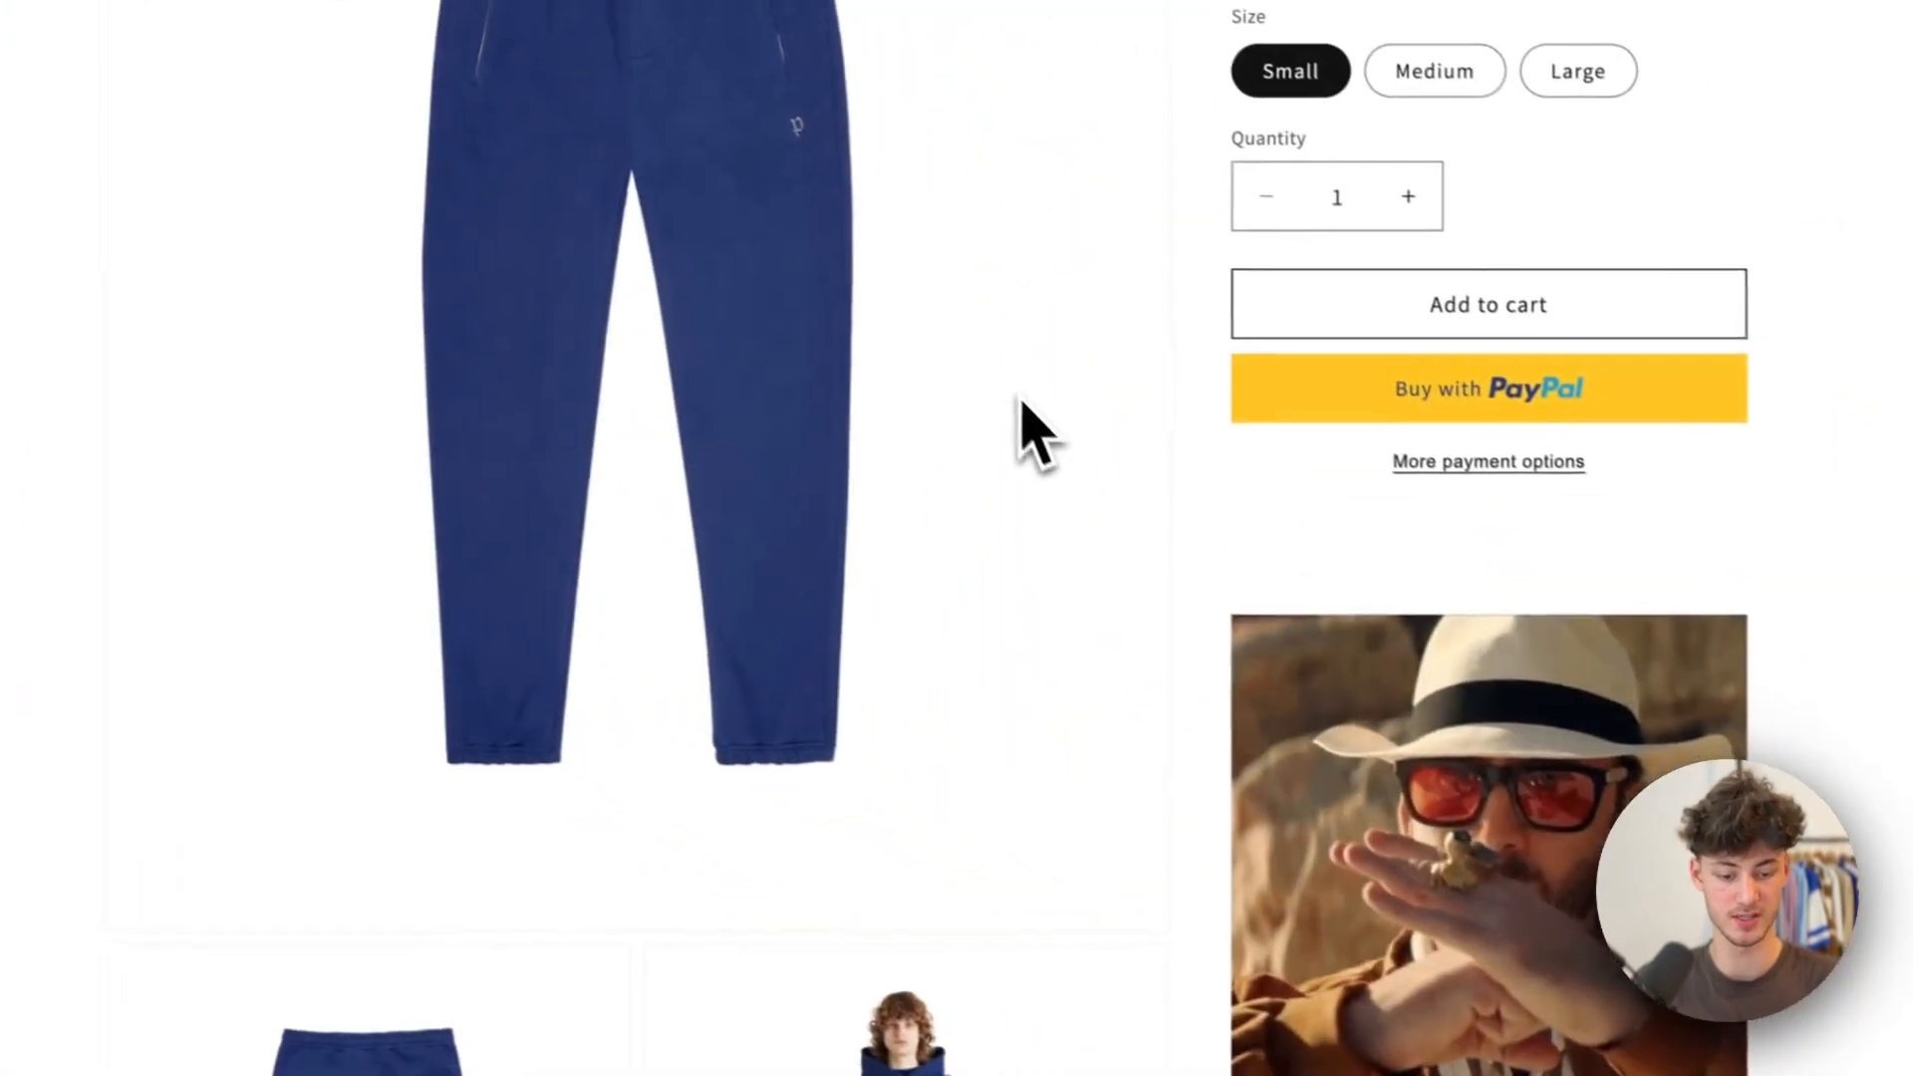
scroll("down", 3)
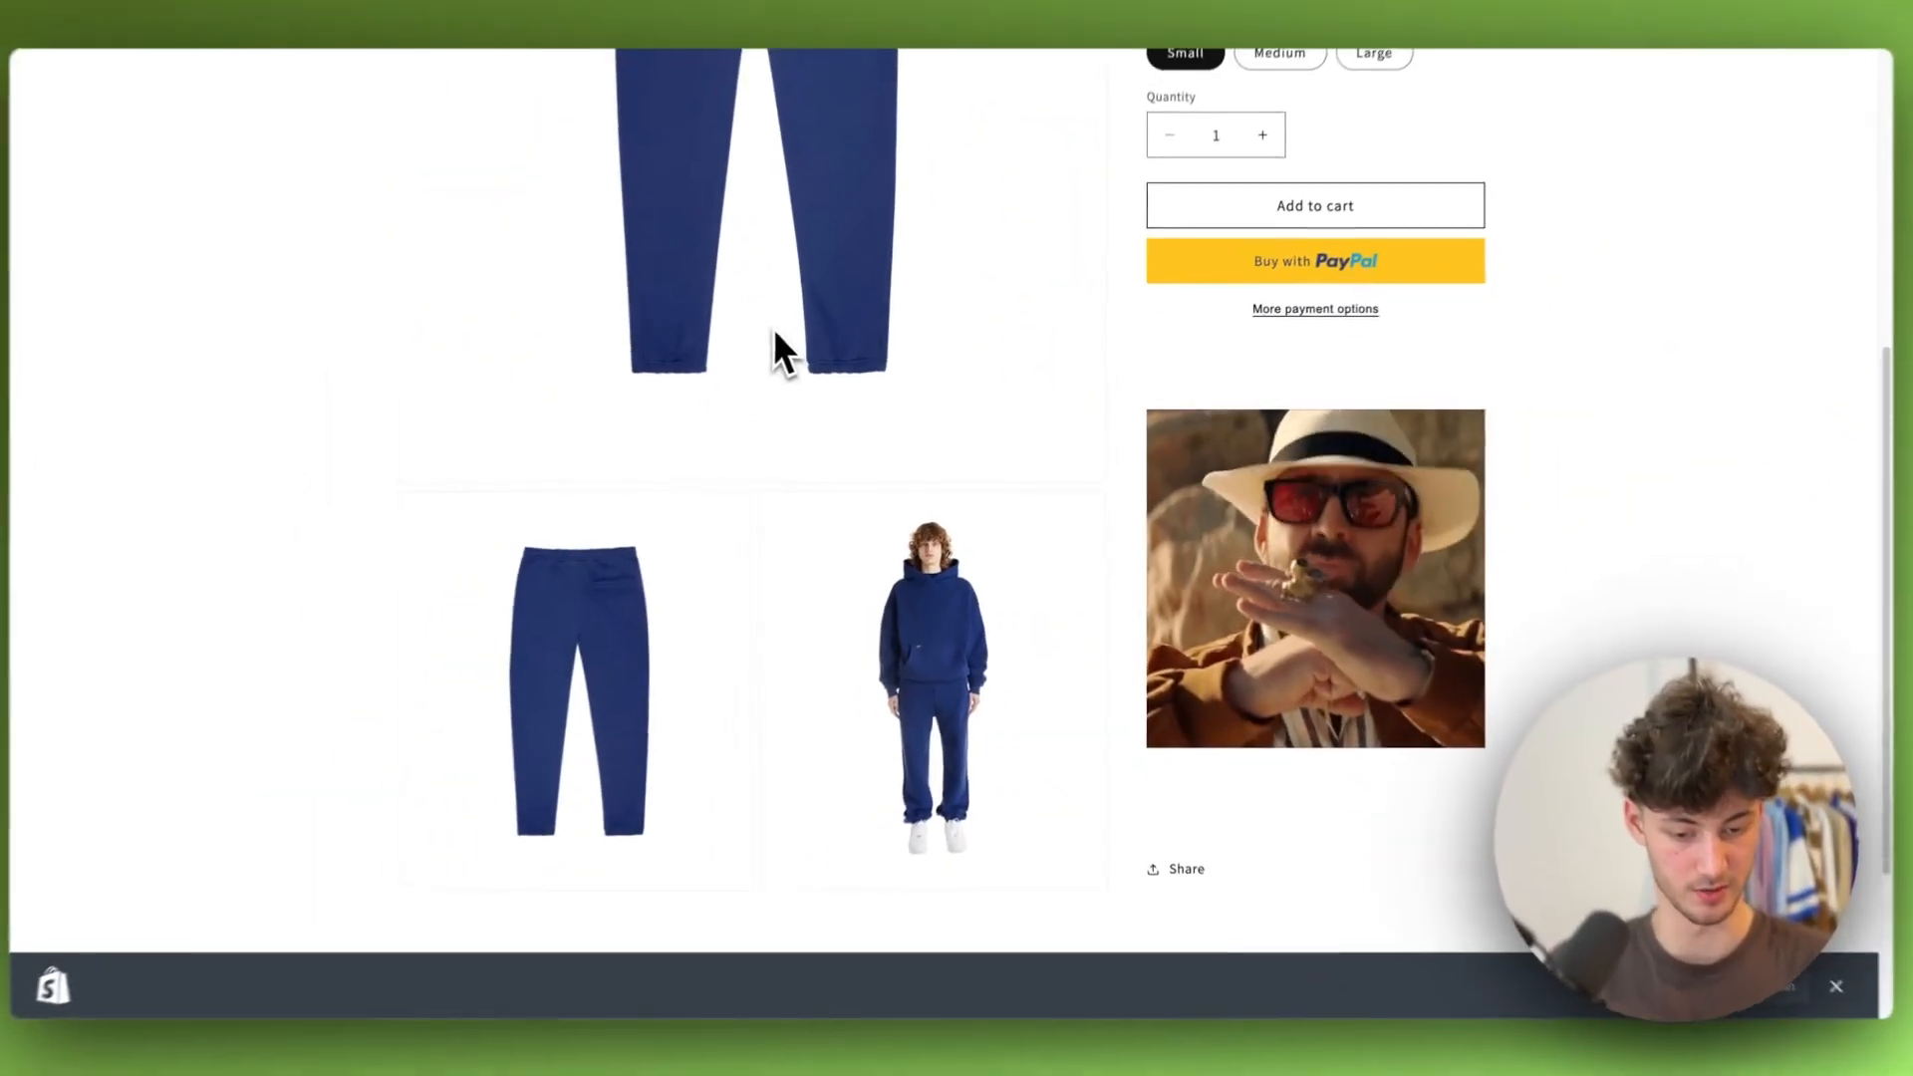